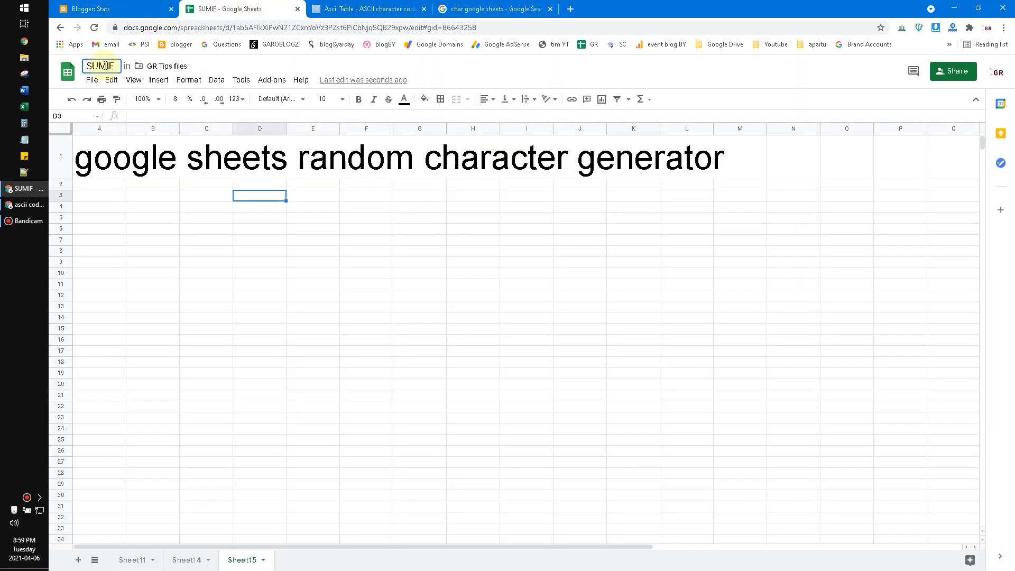
- Rename the spreadsheet from 'SUMIF' to 'random character'
{"action": "type", "text": "rand"}
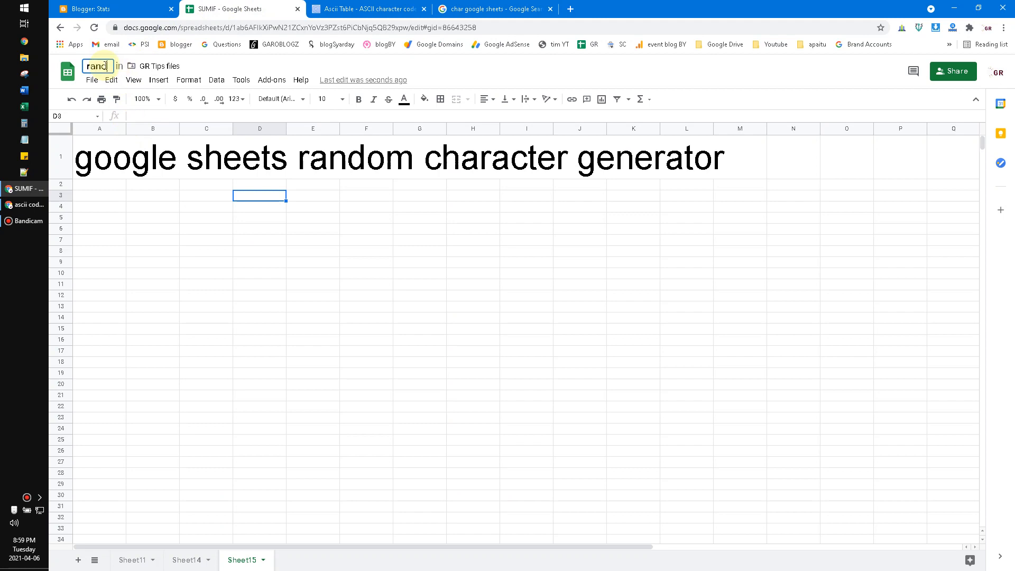
{"action": "type", "text": "om character"}
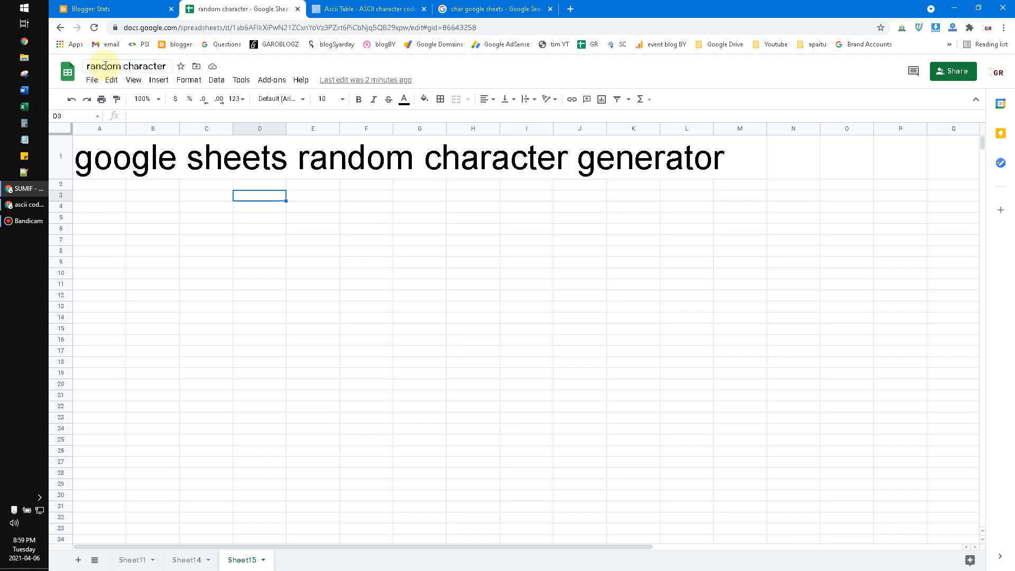
- Capitalise the A1 heading to 'Google Sheets random character generator' and browse the Tools menu
{"action": "left_click", "coordinate": [99, 158]}
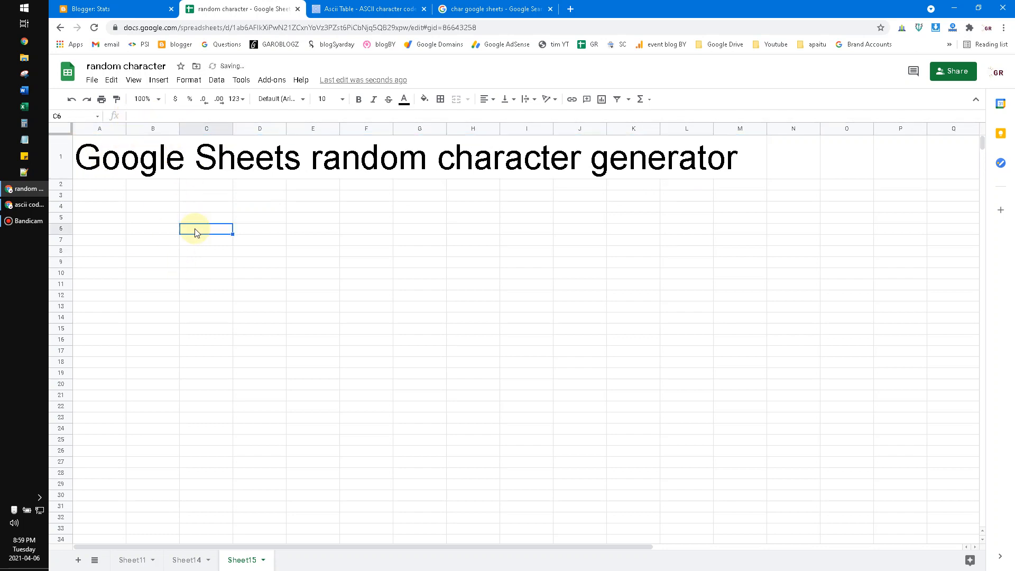
{"action": "left_click", "coordinate": [242, 80]}
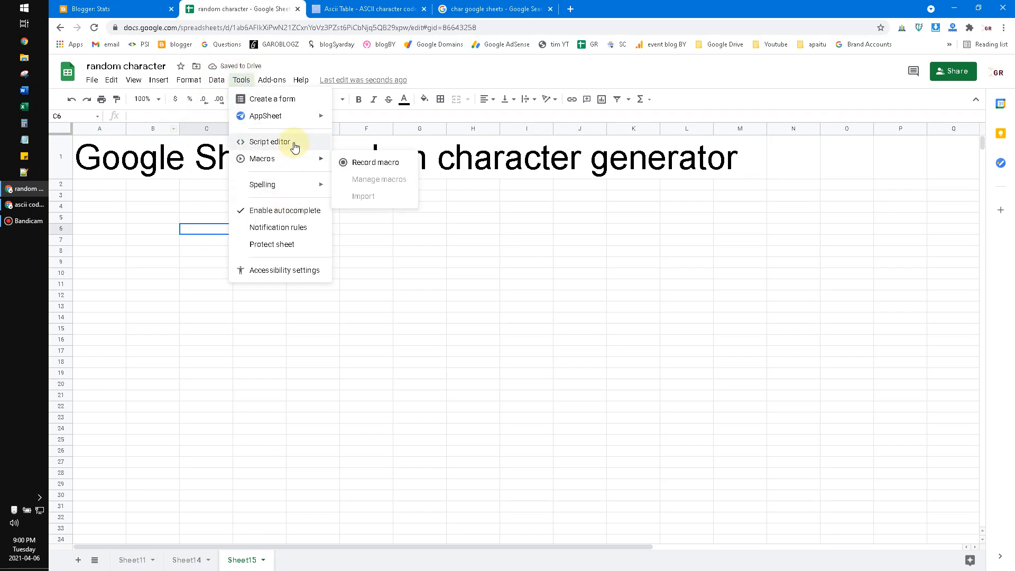
{"action": "left_click", "coordinate": [153, 195]}
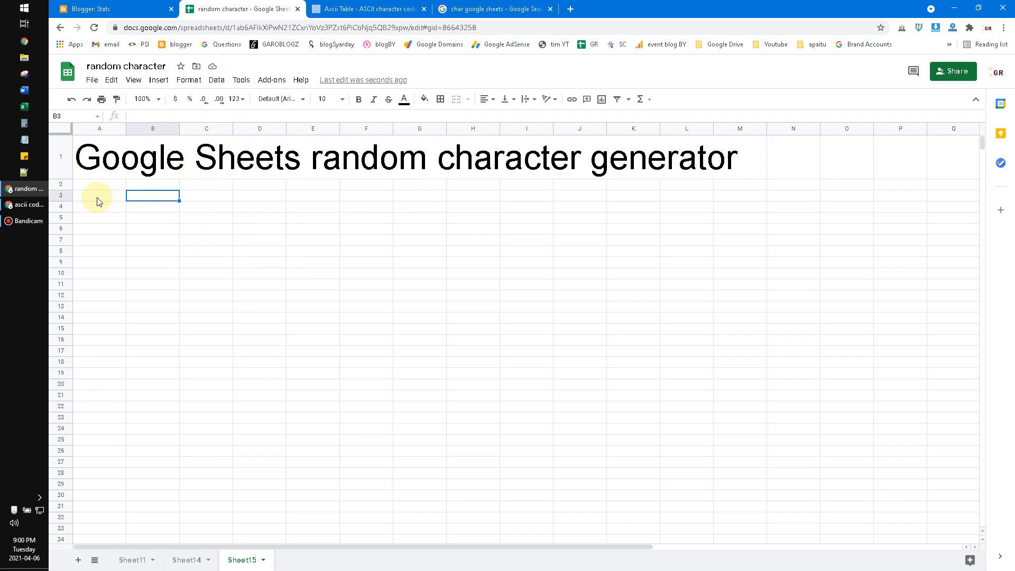
- Enter the labels 'CHAR' in A3 and 'RANDBETWEEN' in A4
{"action": "left_click", "coordinate": [99, 195]}
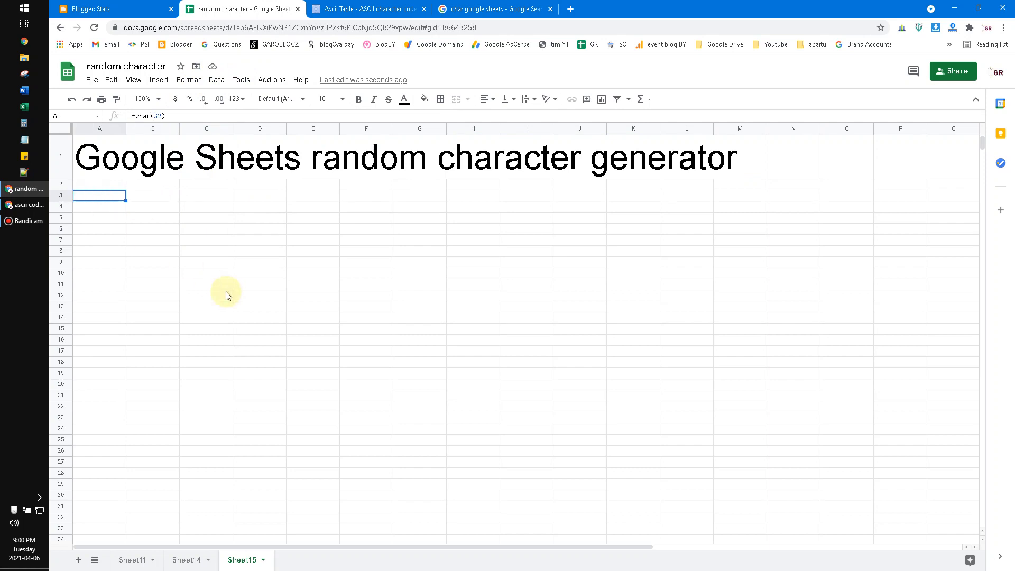
{"action": "type", "text": "CHAR"}
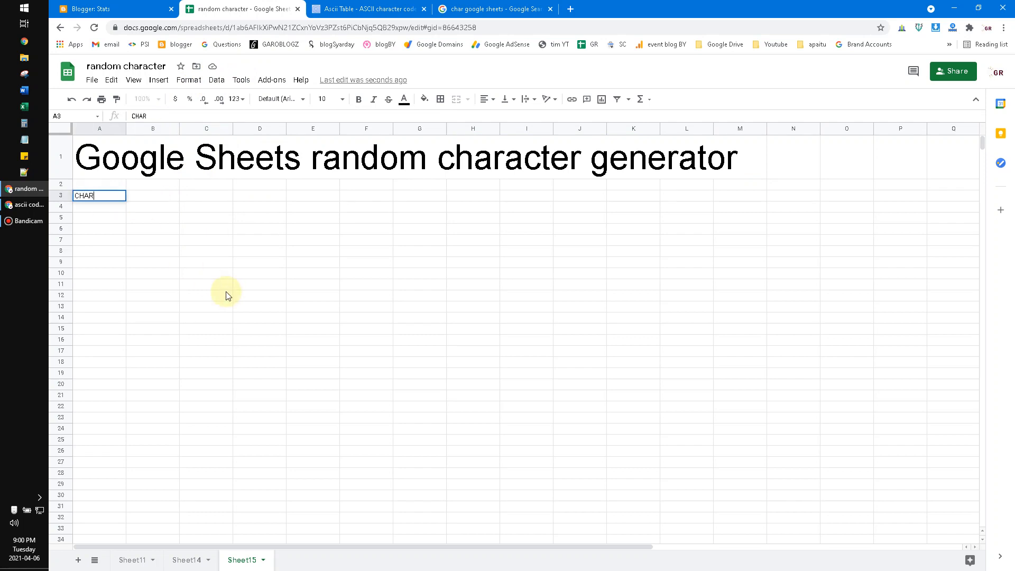
{"action": "key", "text": "enter"}
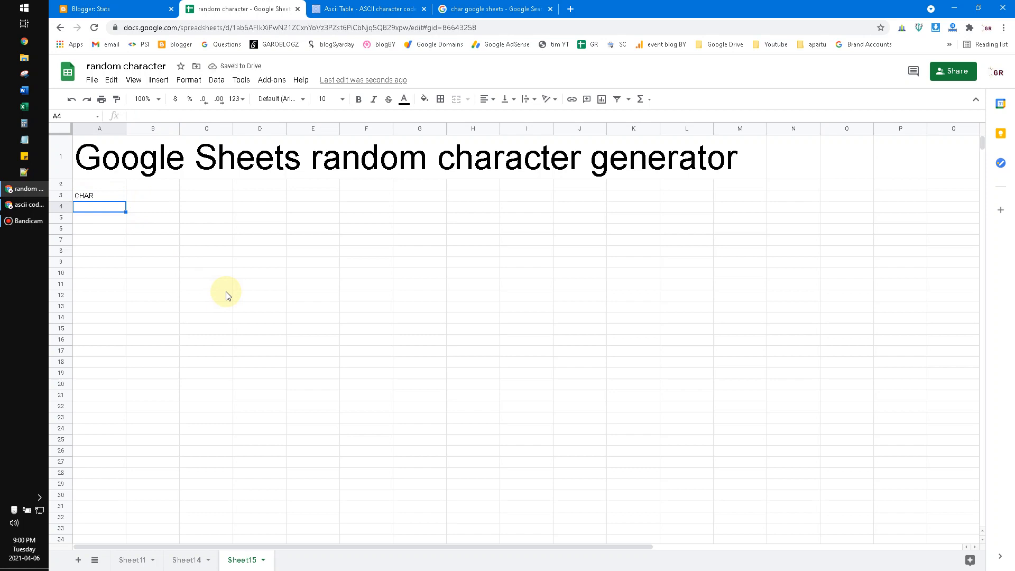
{"action": "type", "text": "RAA"}
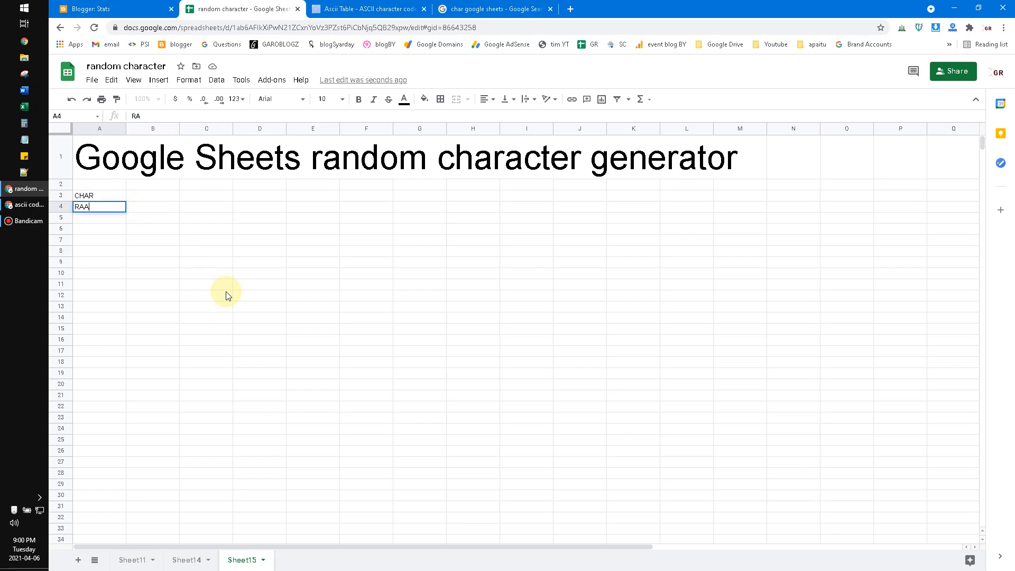
{"action": "type", "text": "NDBER"}
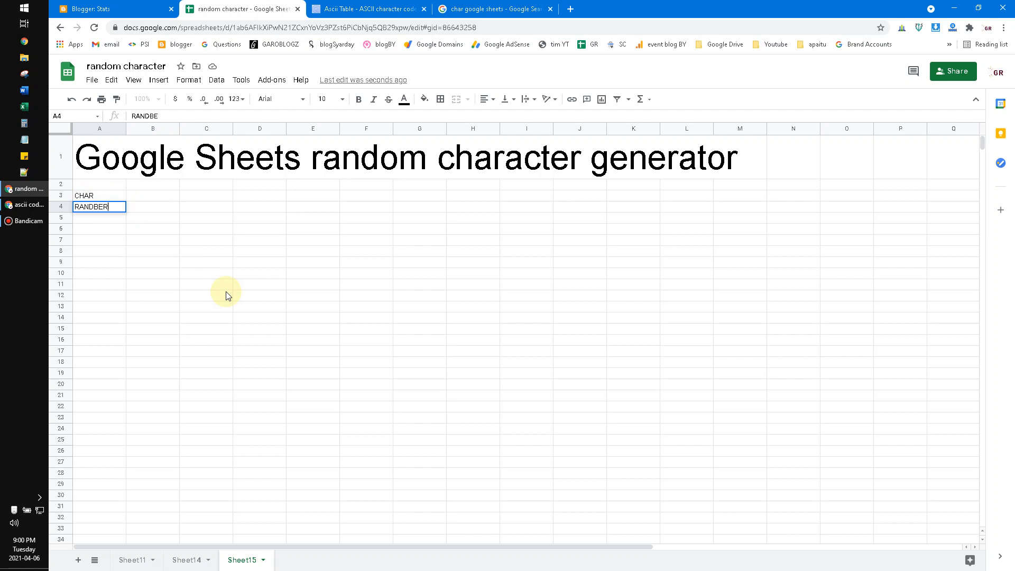
{"action": "key", "text": "Return"}
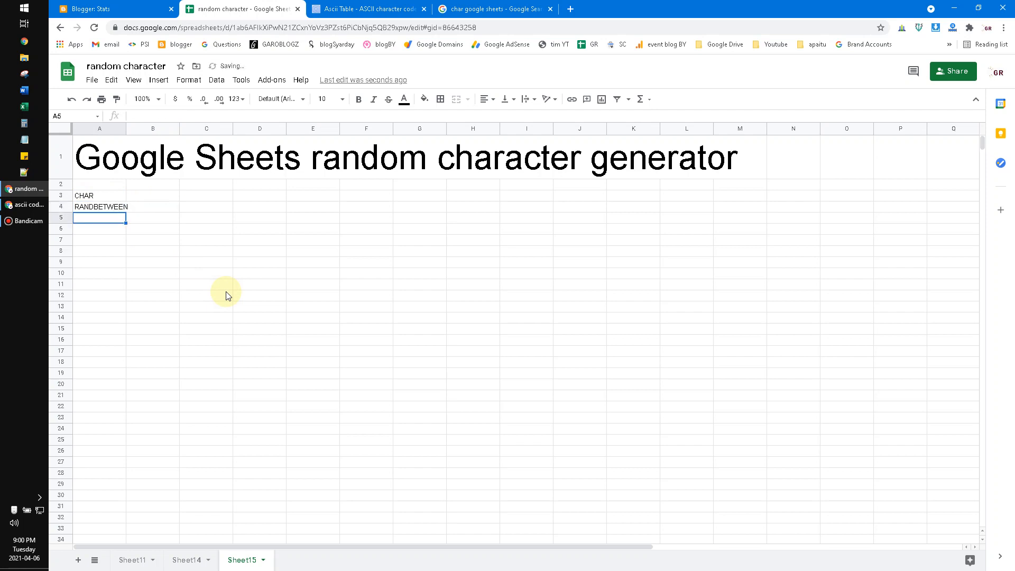
{"action": "left_click", "coordinate": [100, 207]}
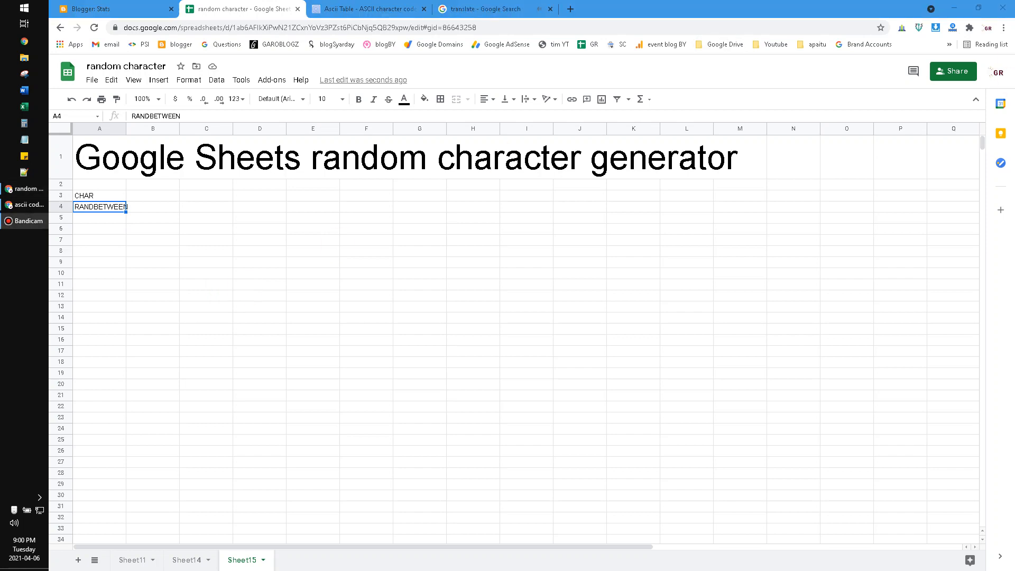
{"action": "left_click", "coordinate": [99, 195]}
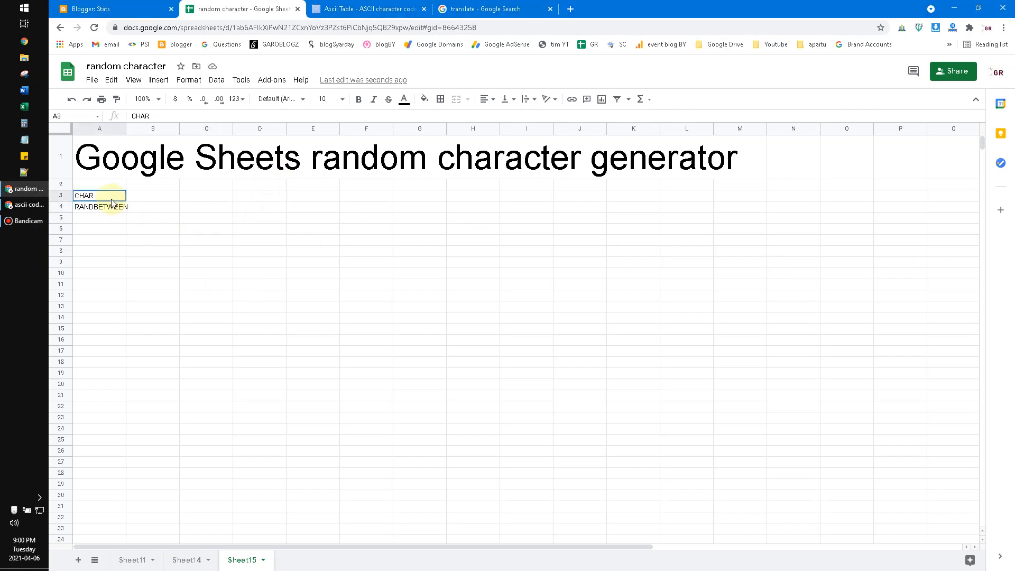
{"action": "mouse_move", "coordinate": [253, 287]}
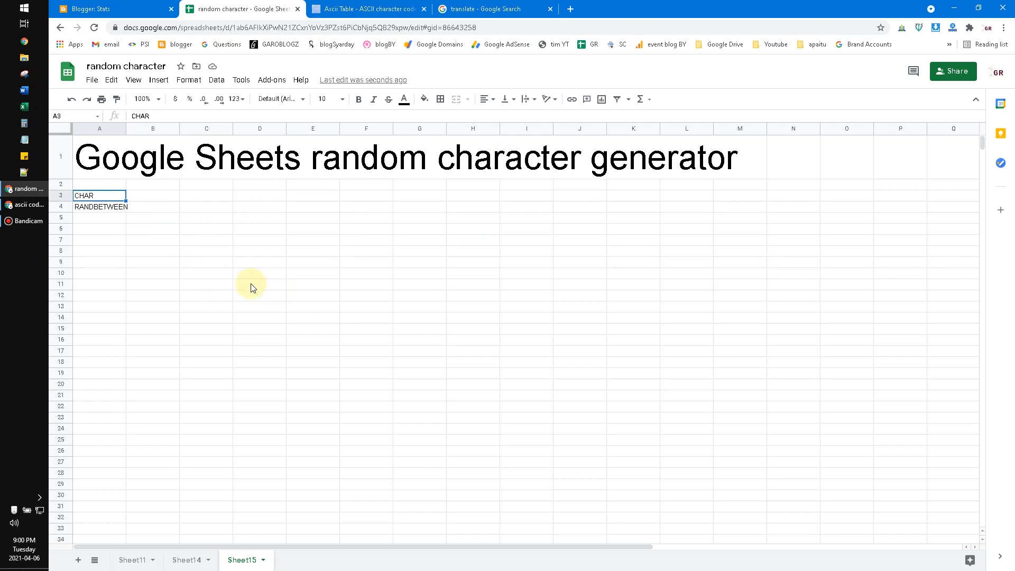
- Zoom to 200% then 150%, and shrink the A1 heading font from 50 to 40
{"action": "left_click", "coordinate": [144, 99]}
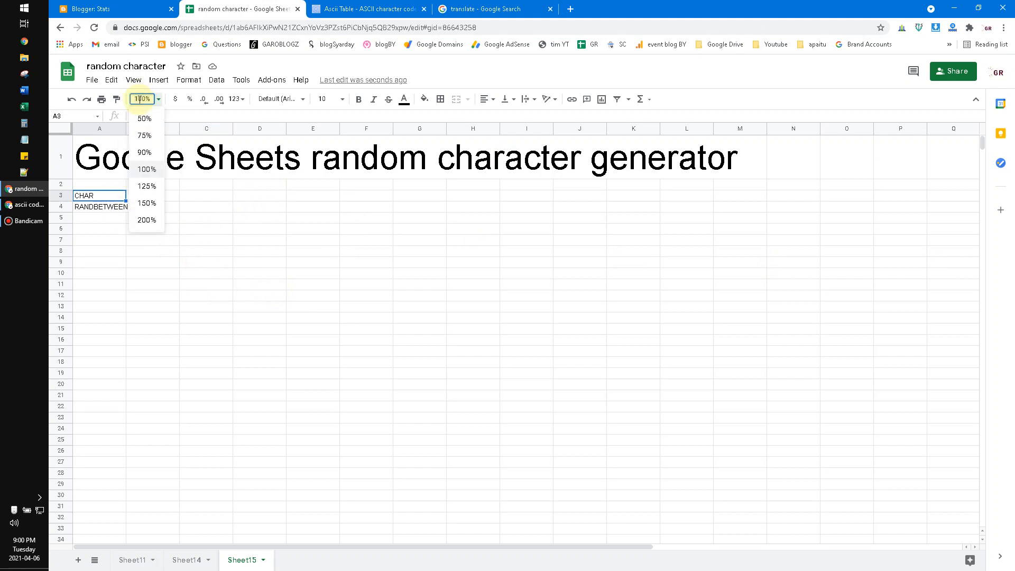
{"action": "left_click", "coordinate": [147, 220]}
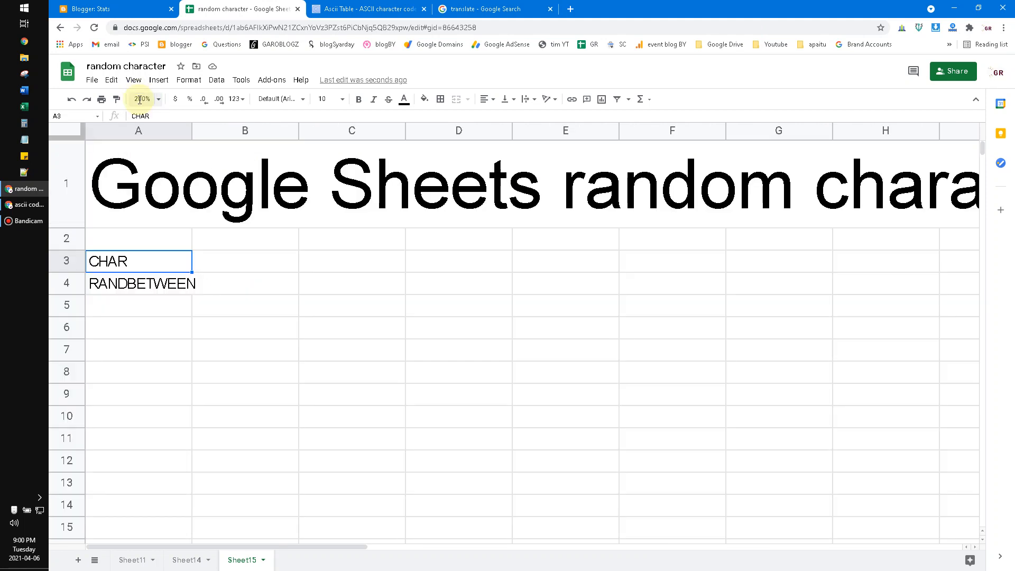
{"action": "left_click", "coordinate": [141, 99]}
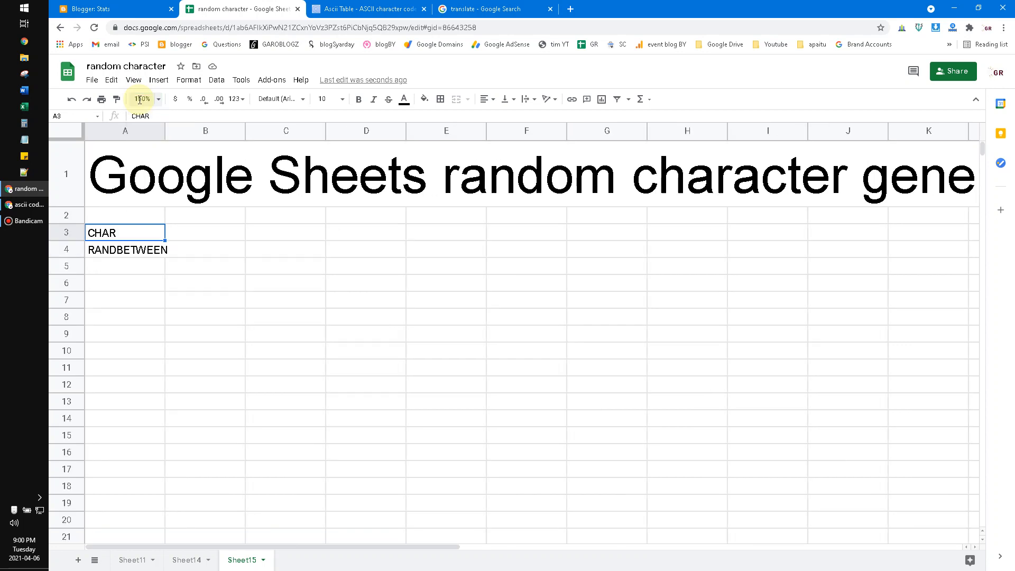
{"action": "left_click", "coordinate": [125, 175]}
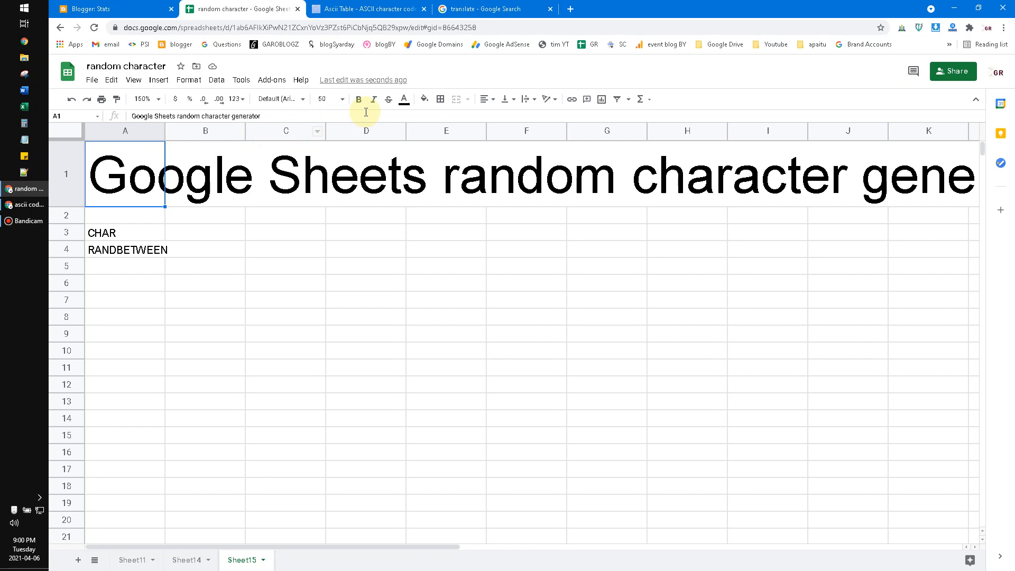
{"action": "mouse_move", "coordinate": [331, 98]}
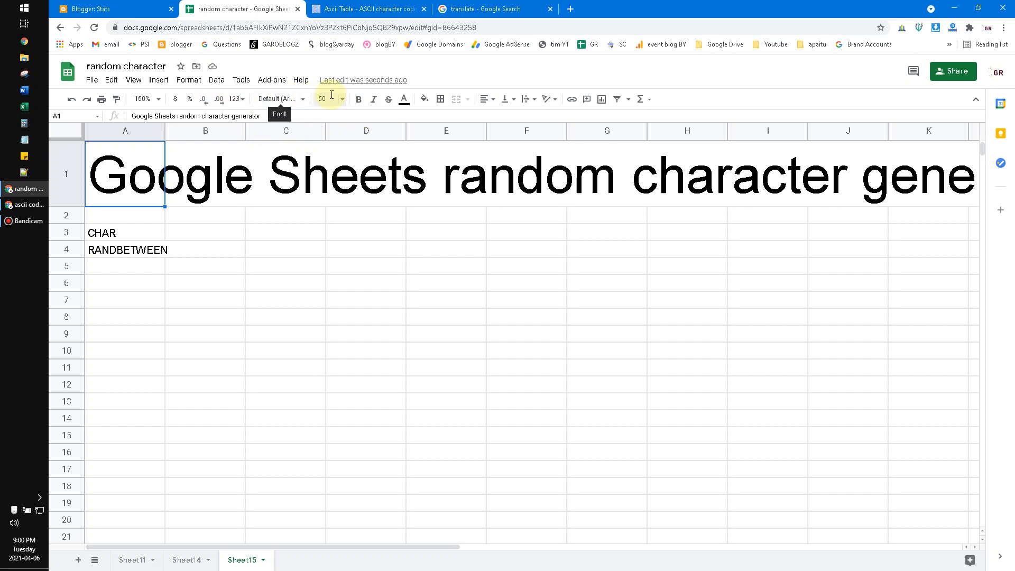
{"action": "left_click", "coordinate": [343, 99]}
{"action": "type", "text": "40"}
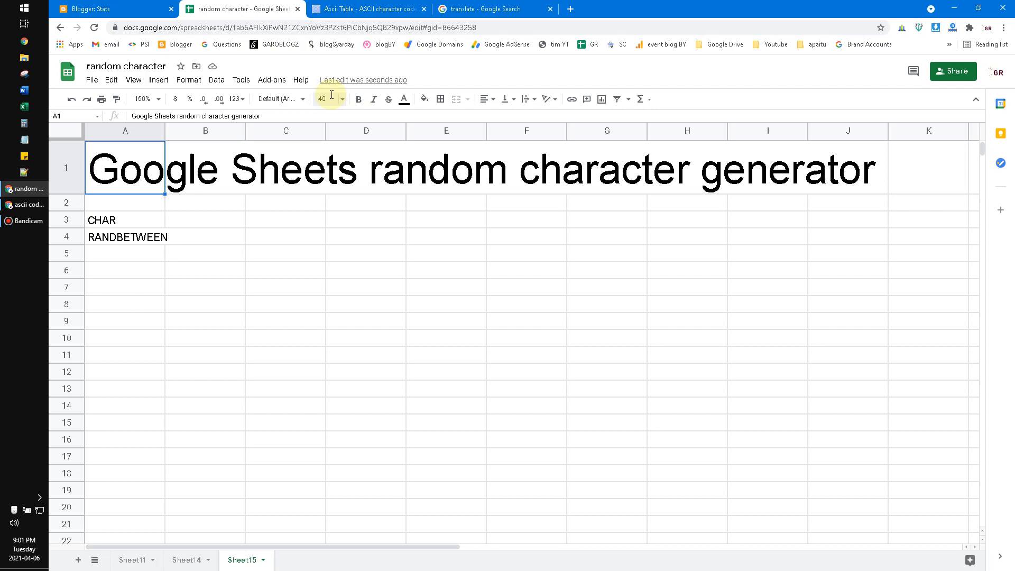
- Review the asciitable.com chart, start typing =cha in cell A6, then return to the chart
{"action": "left_click", "coordinate": [366, 9]}
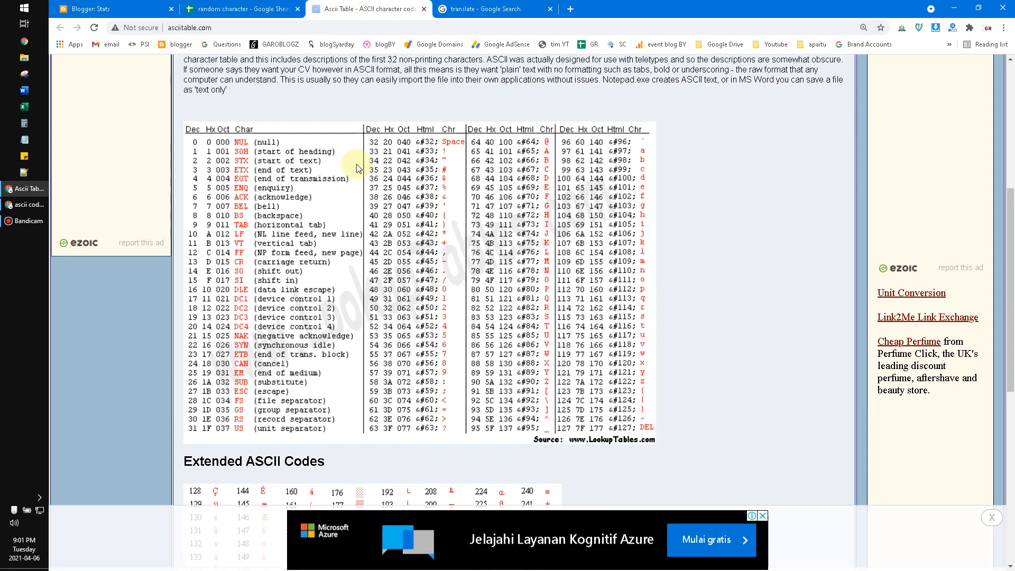
{"action": "mouse_move", "coordinate": [298, 95]}
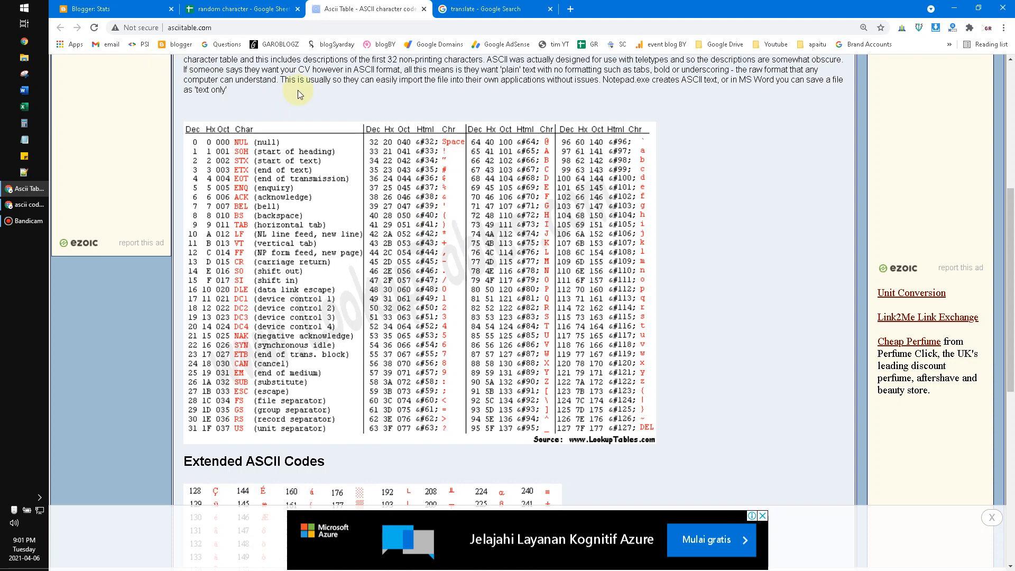
{"action": "mouse_move", "coordinate": [383, 89]}
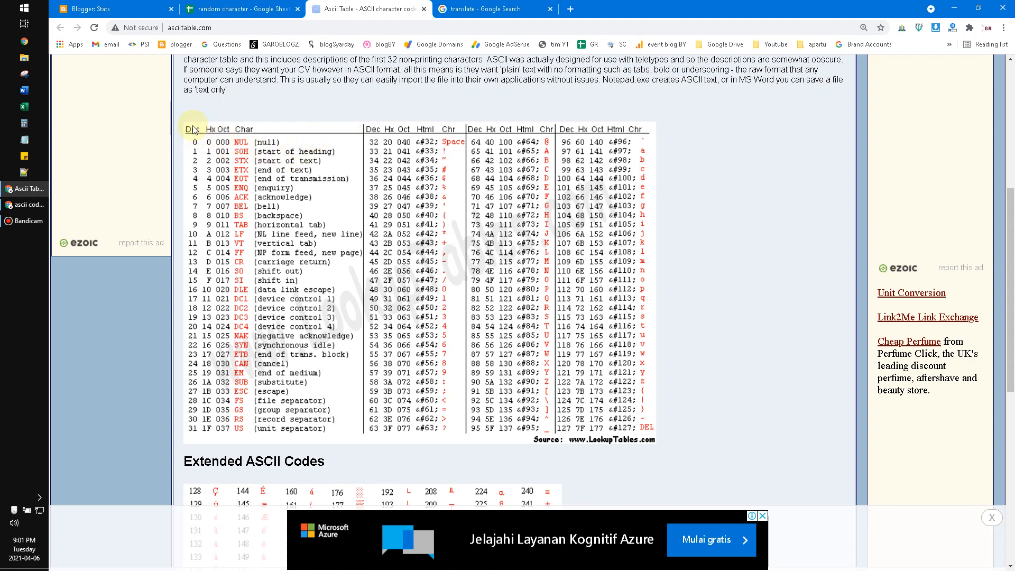
{"action": "mouse_move", "coordinate": [180, 183]}
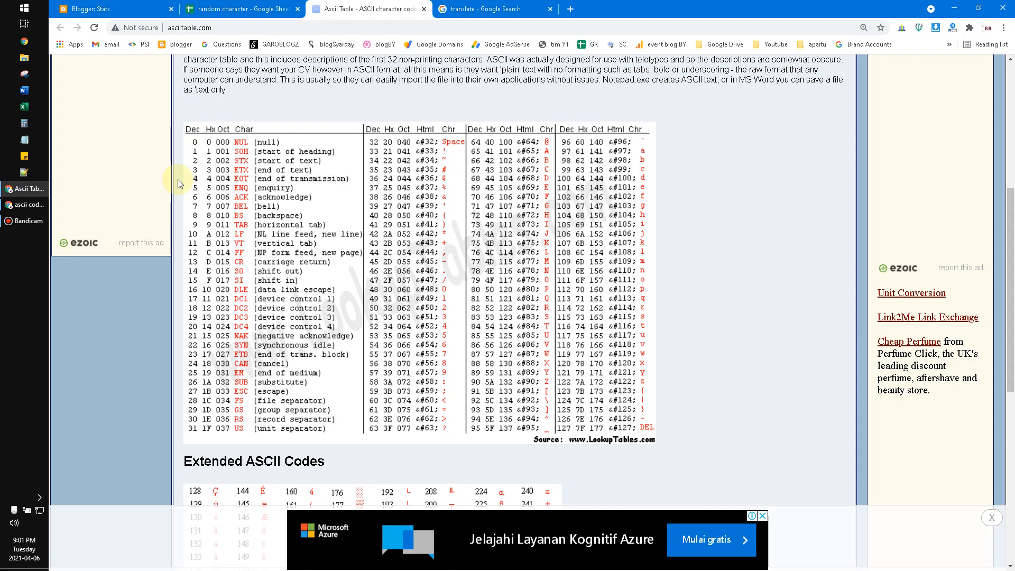
{"action": "mouse_move", "coordinate": [196, 136]}
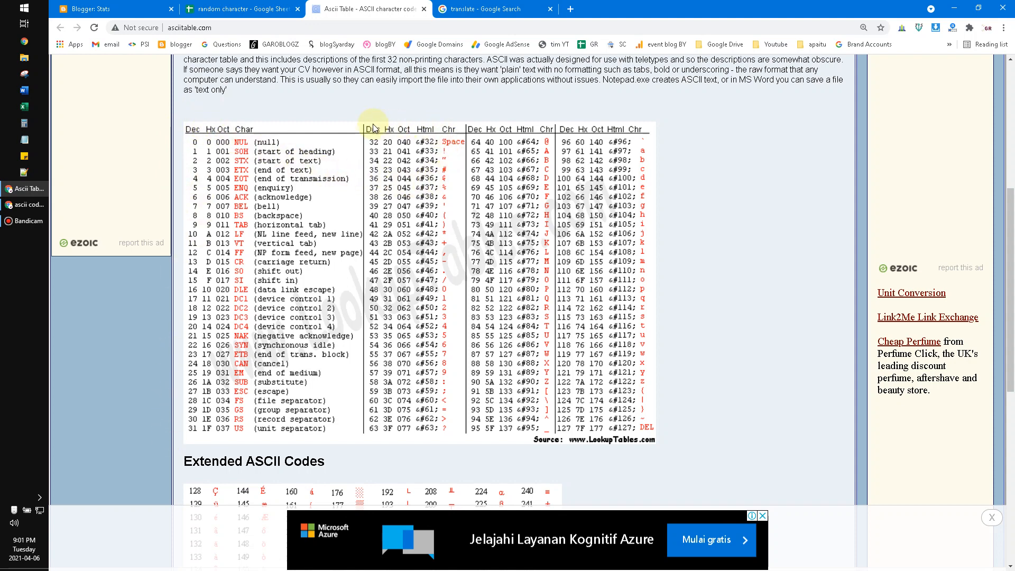
{"action": "mouse_move", "coordinate": [191, 172]}
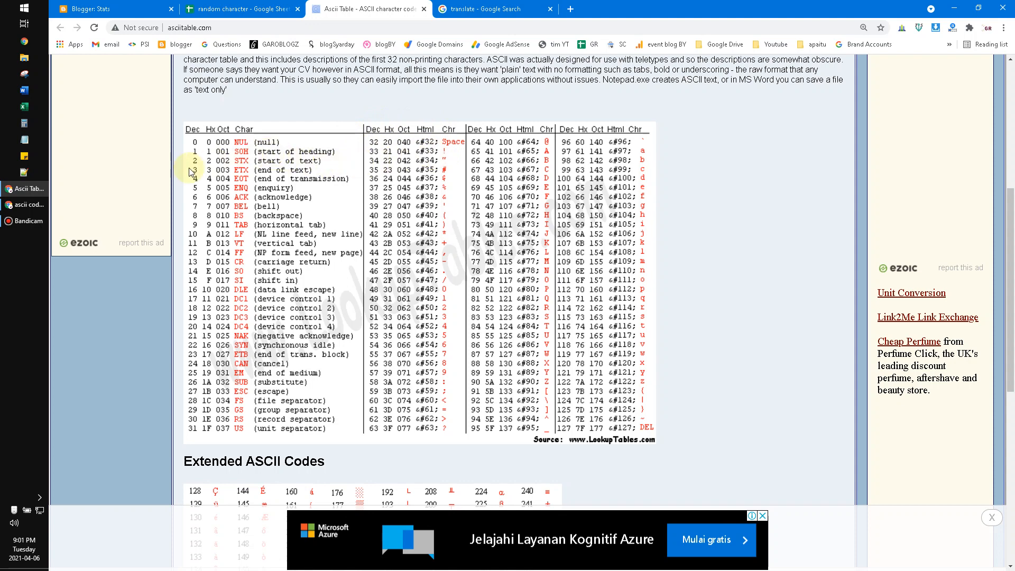
{"action": "left_click", "coordinate": [242, 8]}
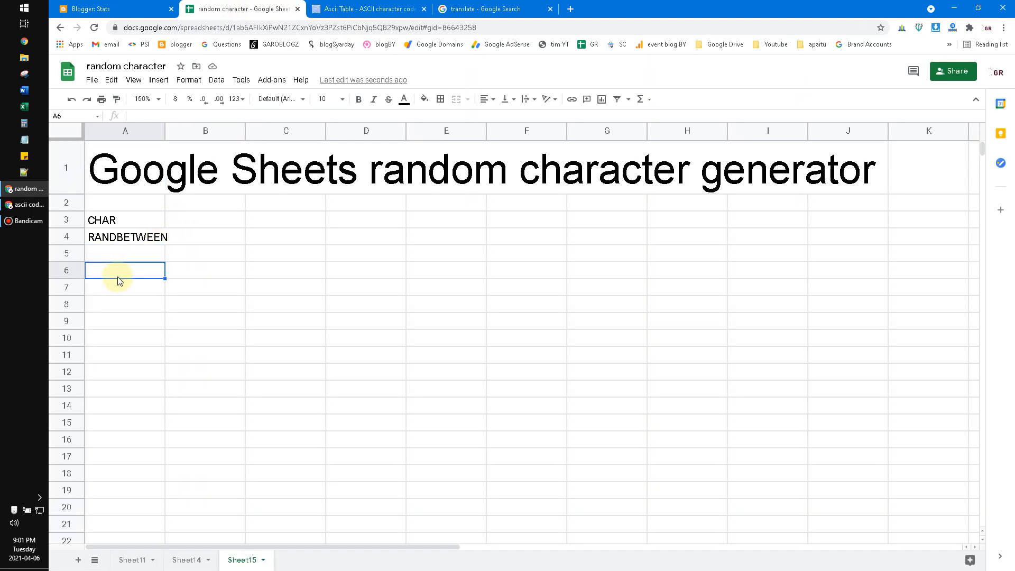
{"action": "type", "text": "=cha"}
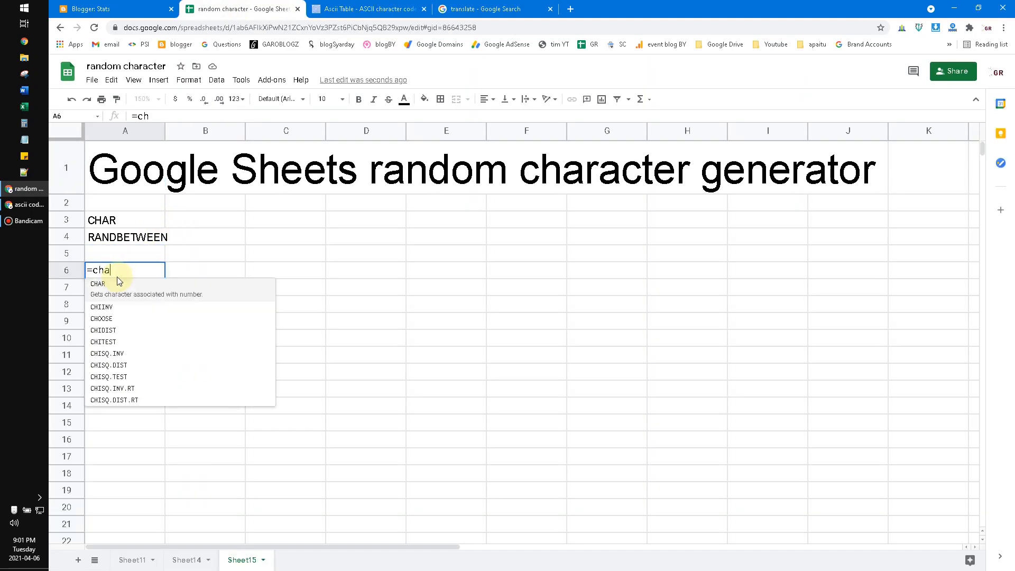
{"action": "left_click", "coordinate": [366, 8]}
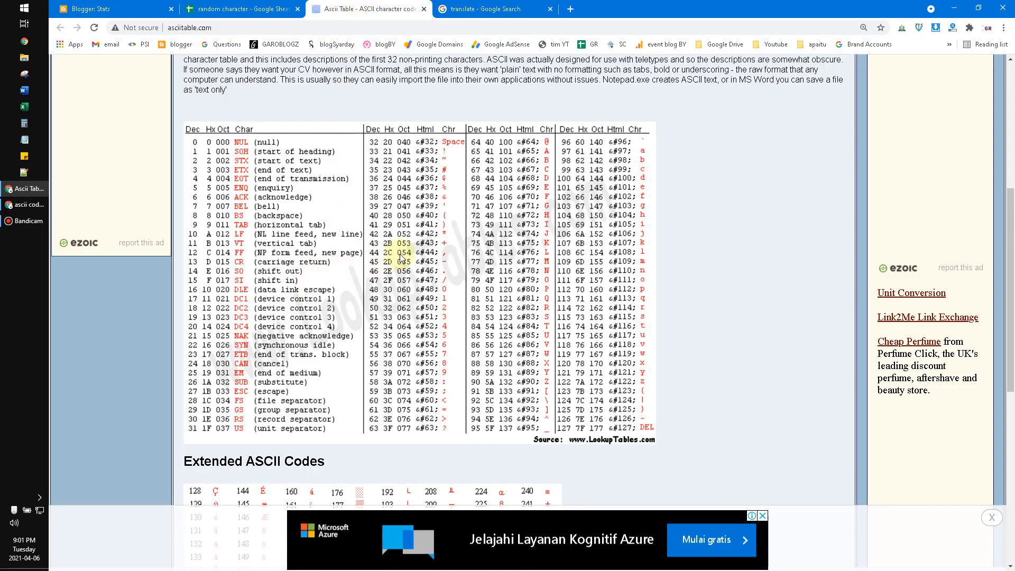
{"action": "mouse_move", "coordinate": [491, 171]}
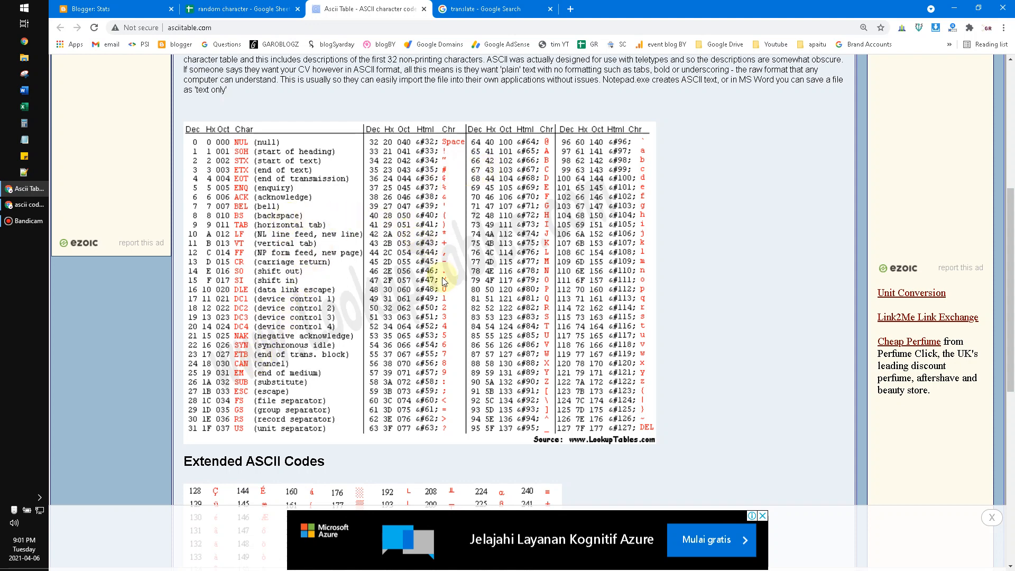
{"action": "mouse_move", "coordinate": [447, 246]}
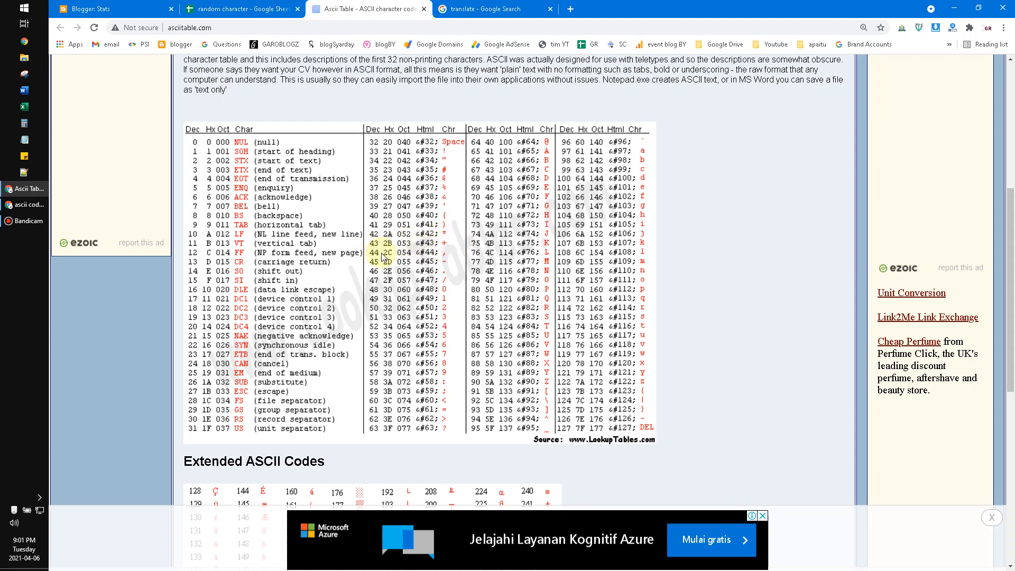
- Go back to the 'random character' spreadsheet after finding decimal code 43
{"action": "left_click", "coordinate": [241, 9]}
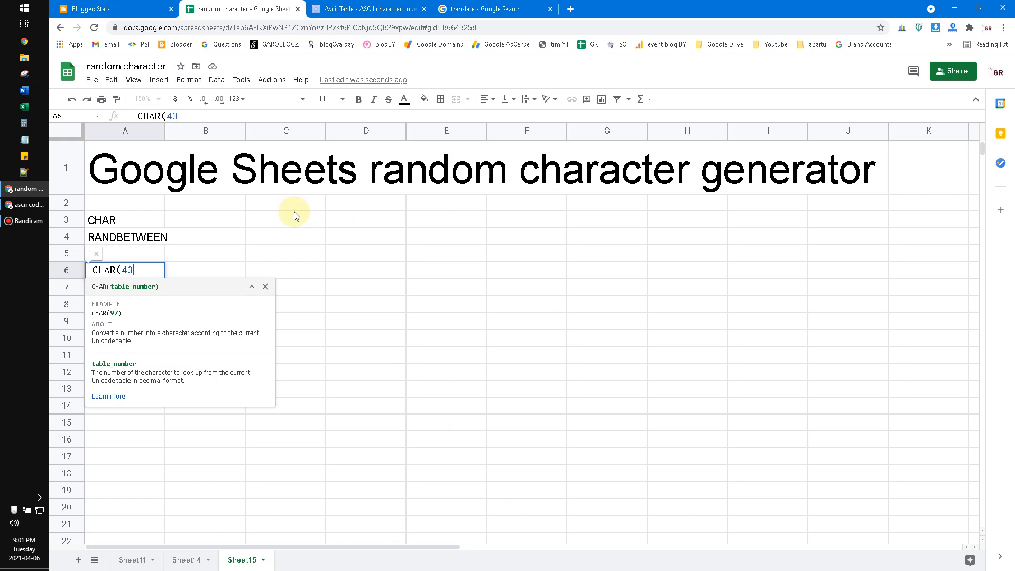
- Complete =CHAR(43) in A6 so it shows a plus sign
{"action": "type", "text": ")"}
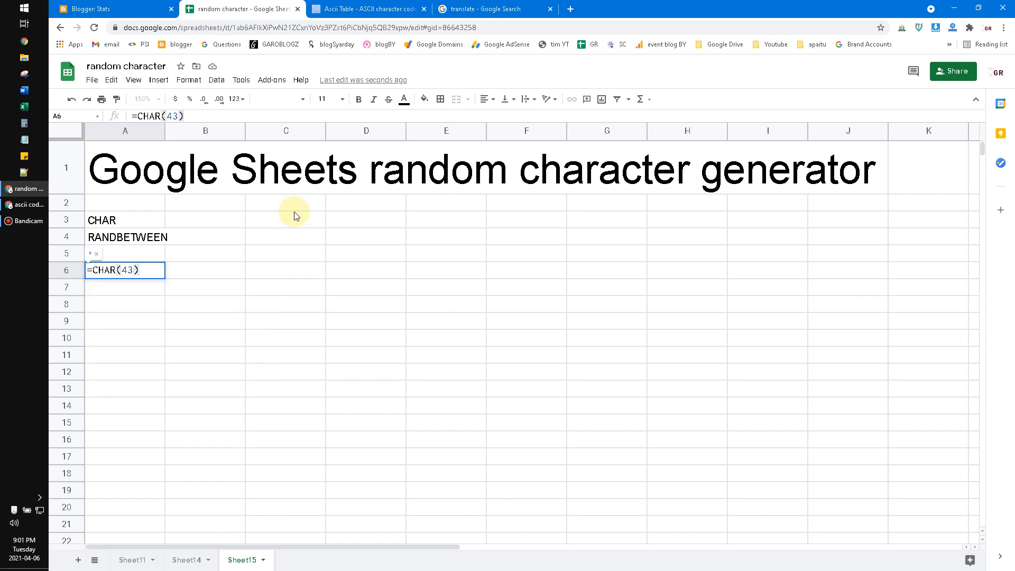
{"action": "key", "text": "Return"}
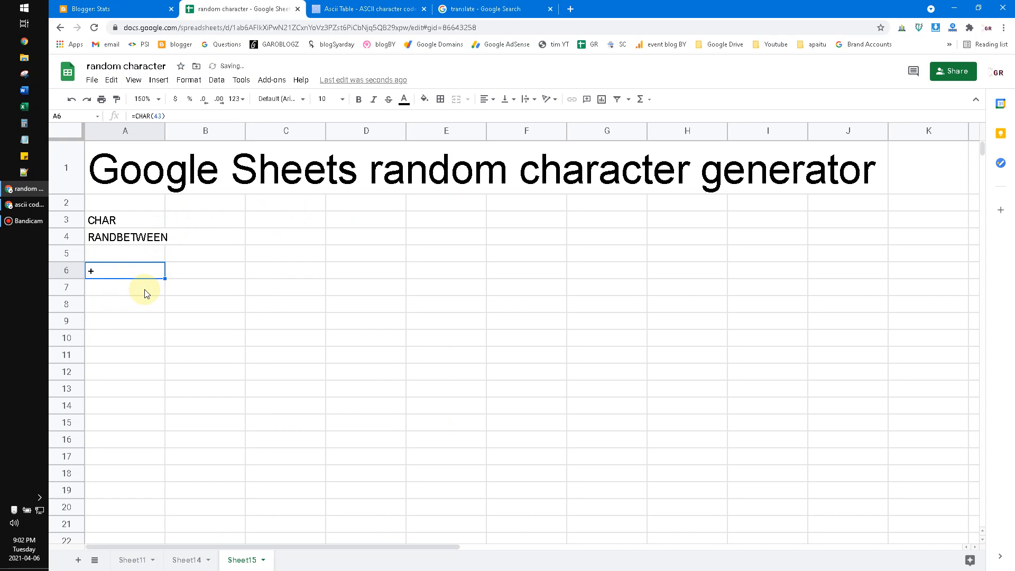
{"action": "mouse_move", "coordinate": [136, 304]}
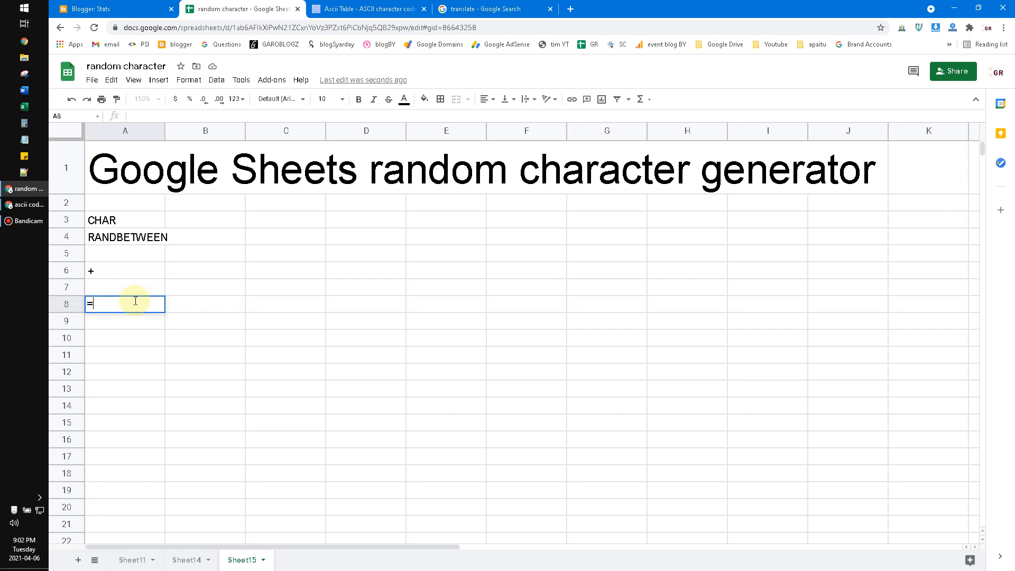
- Start the formula =CHAR(RANDBETWEEN(0,255 in A8 and check the ASCII table
{"action": "type", "text": "=CHAR("}
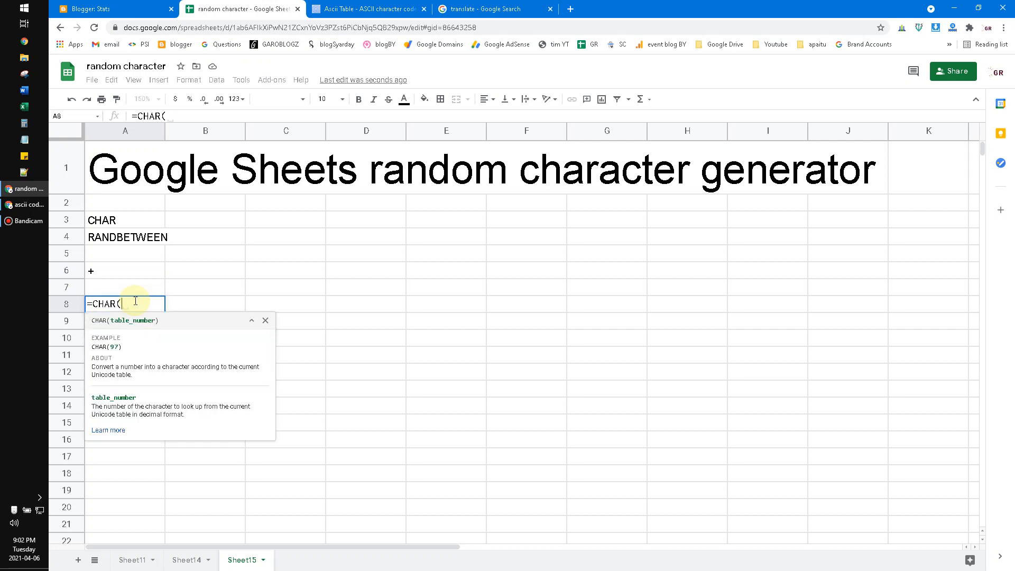
{"action": "type", "text": "rand"}
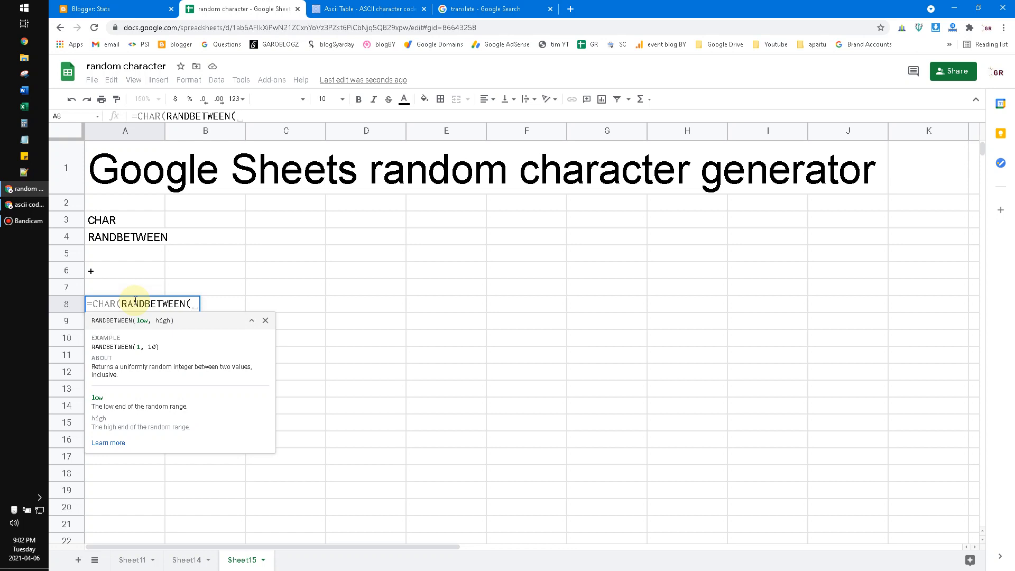
{"action": "type", "text": "0,"}
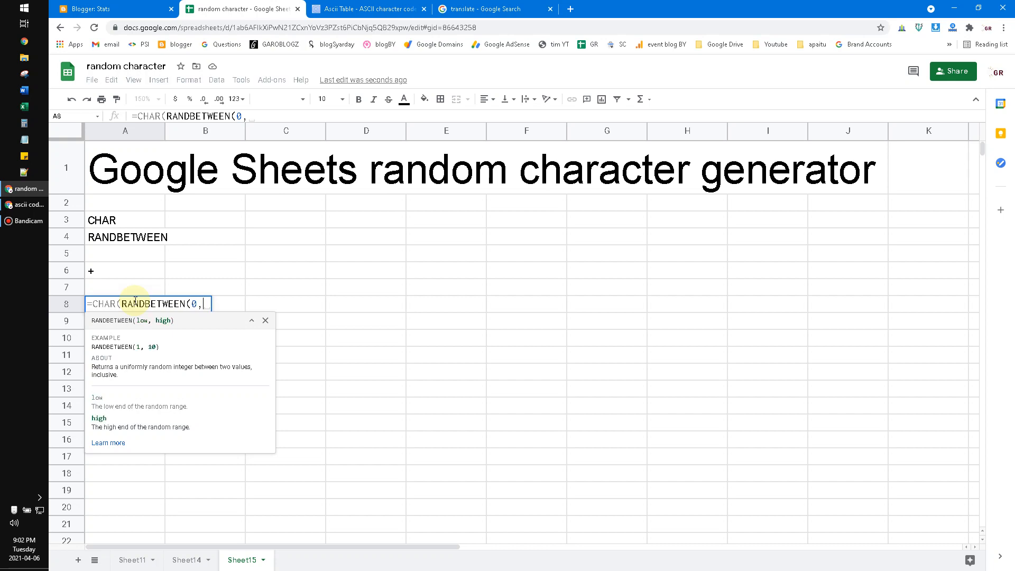
{"action": "type", "text": "255"}
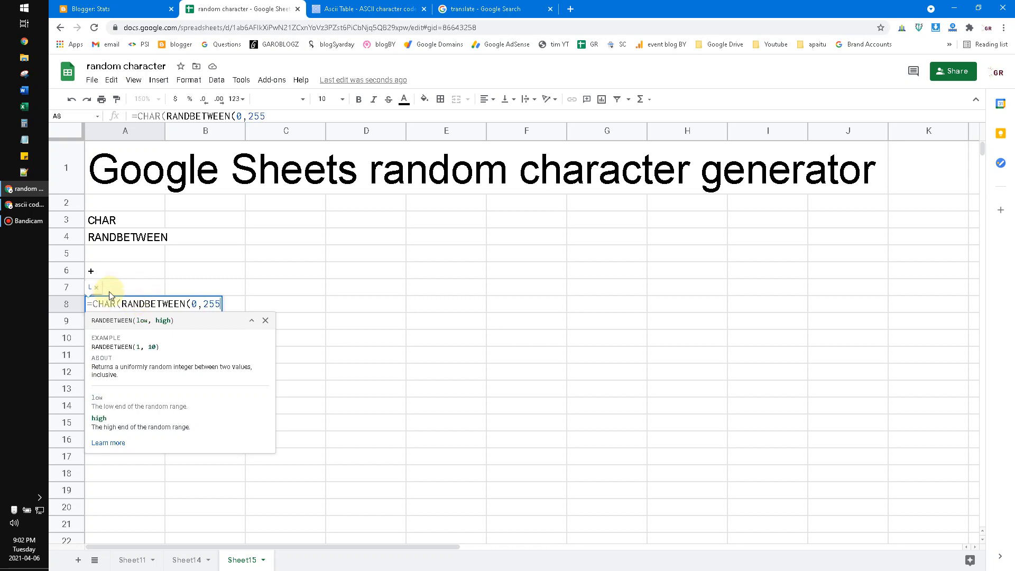
{"action": "left_click", "coordinate": [366, 9]}
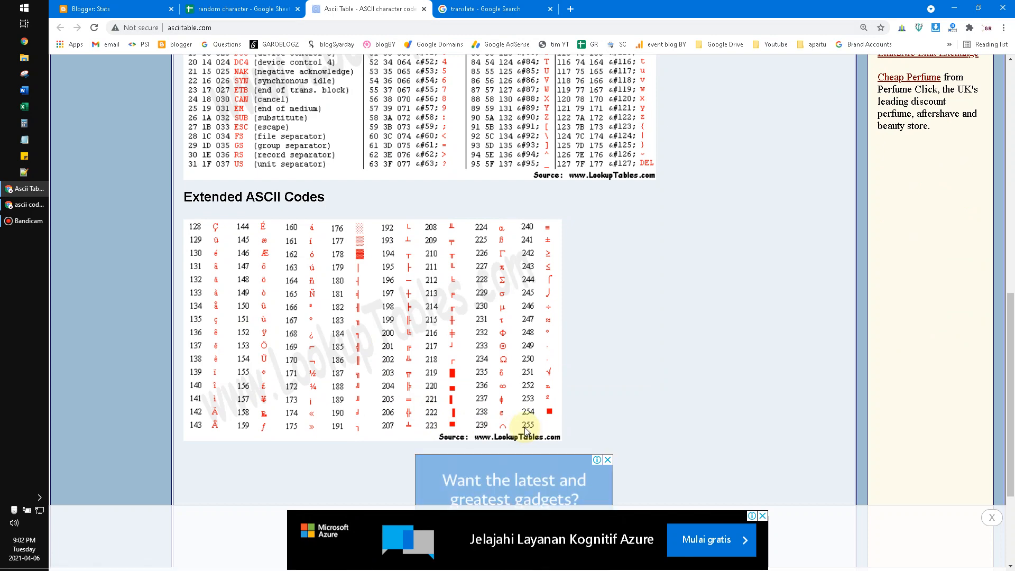
- Scroll the ASCII chart to where the extended codes begin, then return to the spreadsheet
{"action": "scroll", "scroll_direction": "up", "scroll_amount": 3}
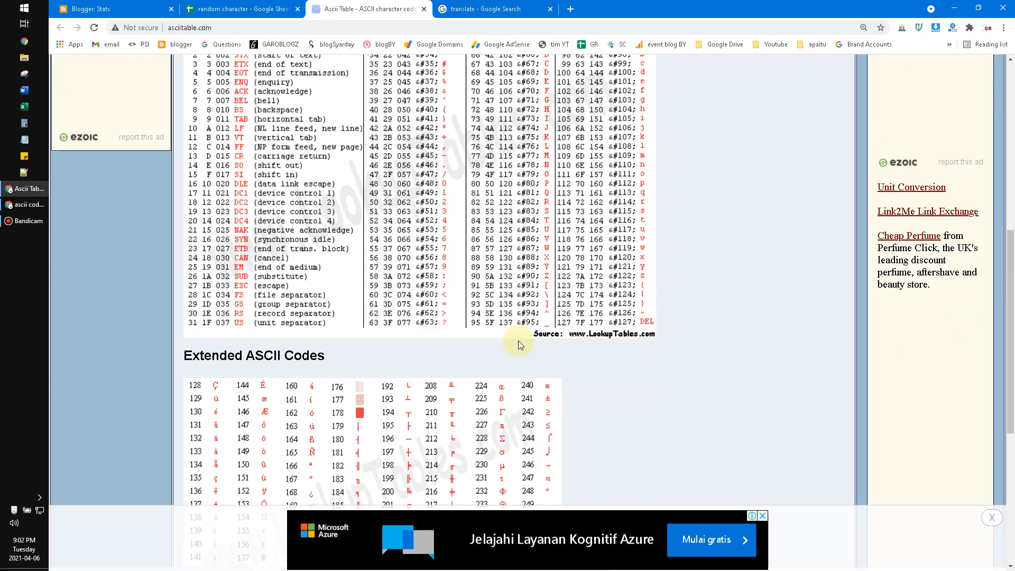
{"action": "mouse_move", "coordinate": [564, 323]}
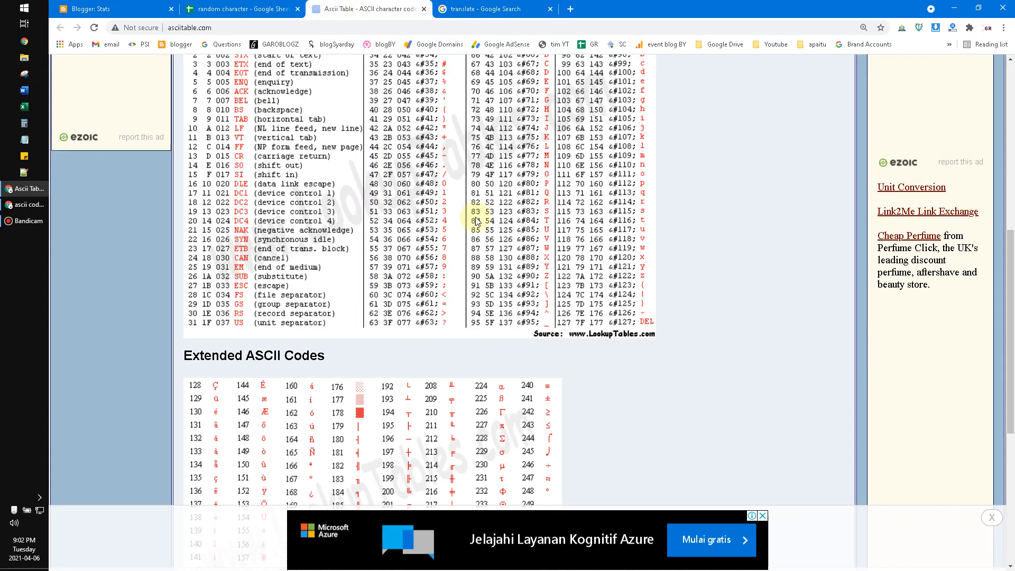
{"action": "mouse_move", "coordinate": [385, 335]}
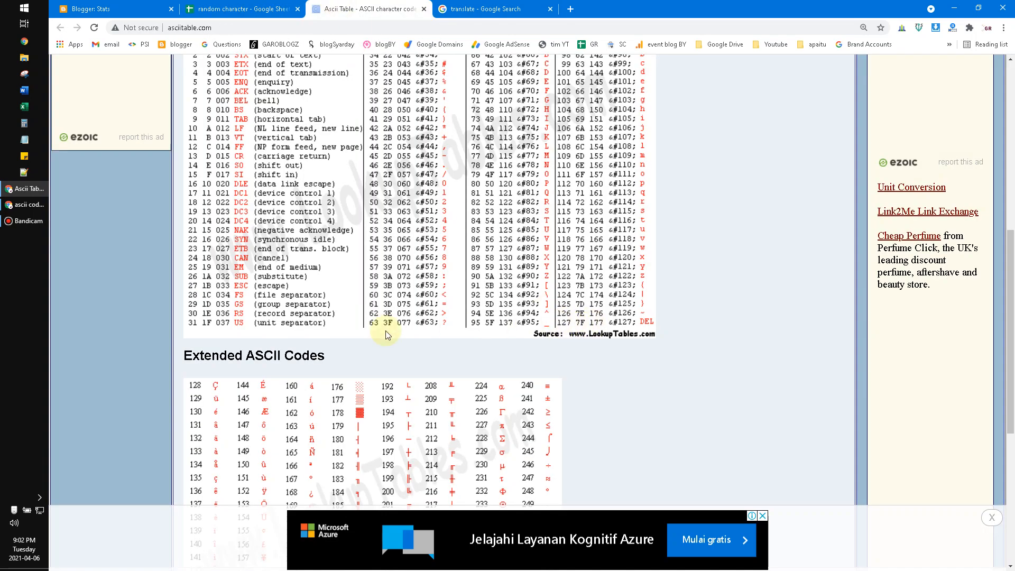
{"action": "scroll", "scroll_direction": "down", "scroll_amount": 3}
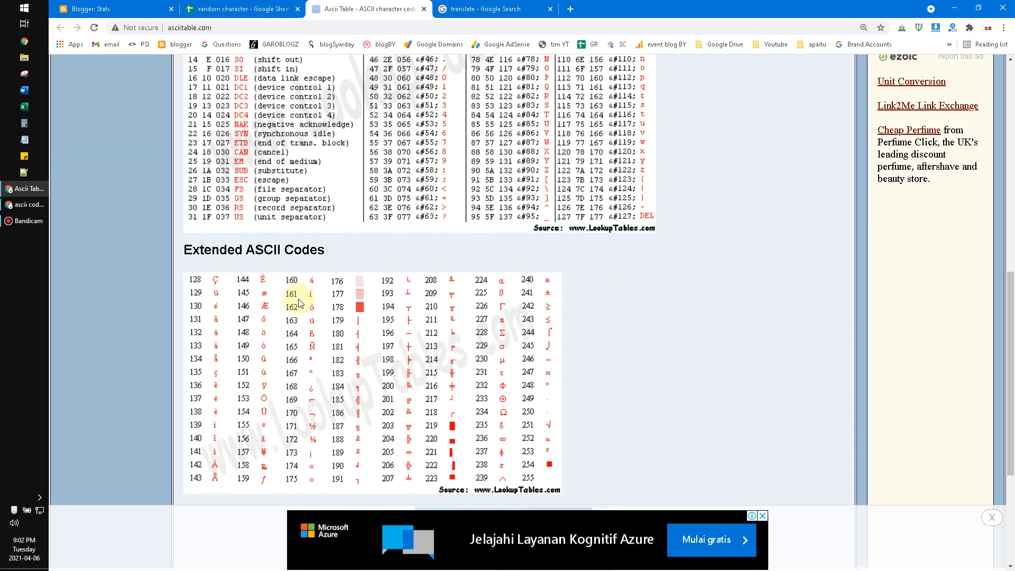
{"action": "scroll", "scroll_direction": "up", "scroll_amount": 3}
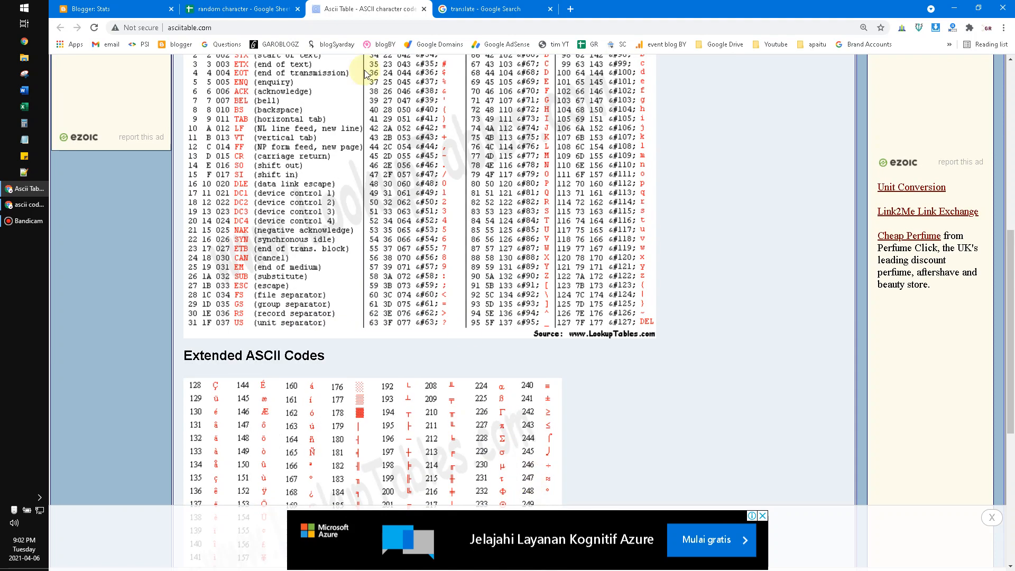
{"action": "left_click", "coordinate": [242, 8]}
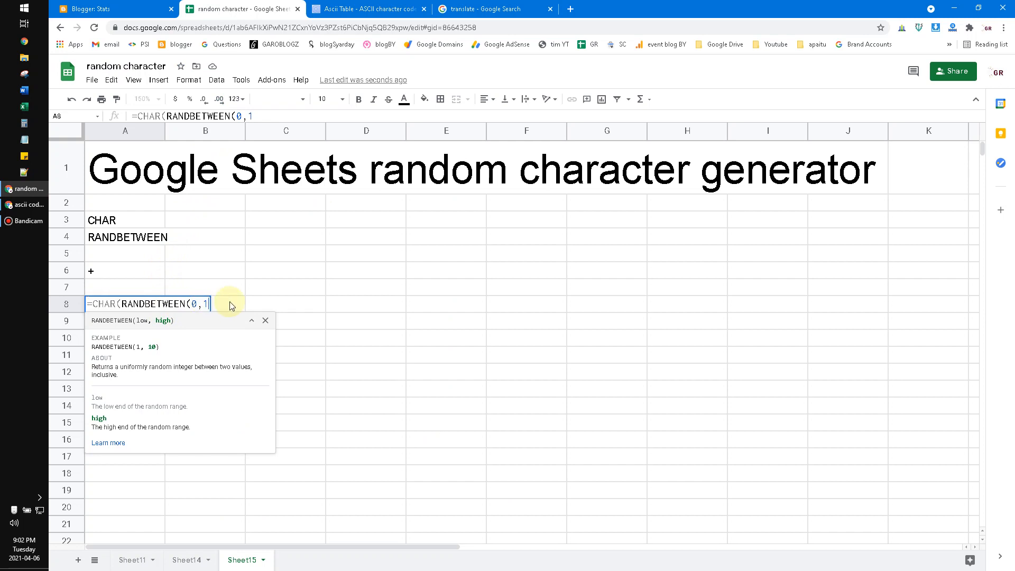
- Finish A8 as =CHAR(RANDBETWEEN(0,127)) and trigger recalculation to see new random characters
{"action": "type", "text": "27)"}
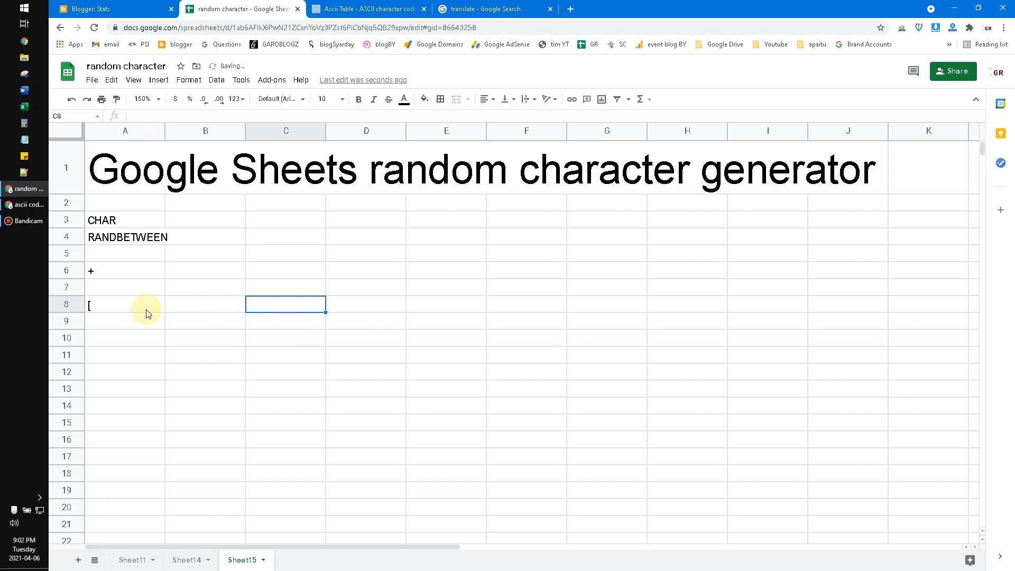
{"action": "left_click", "coordinate": [285, 287]}
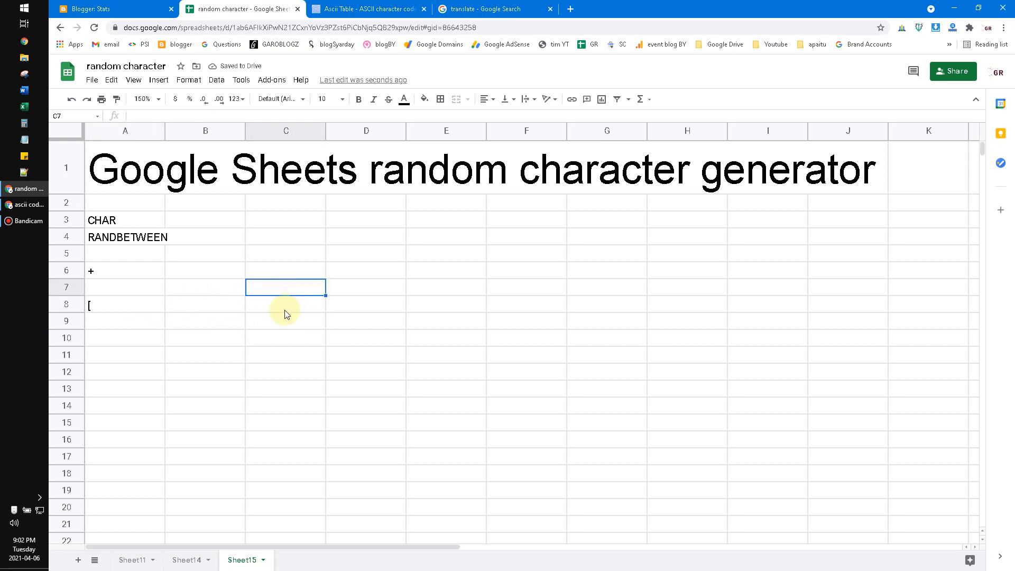
{"action": "left_click", "coordinate": [285, 304]}
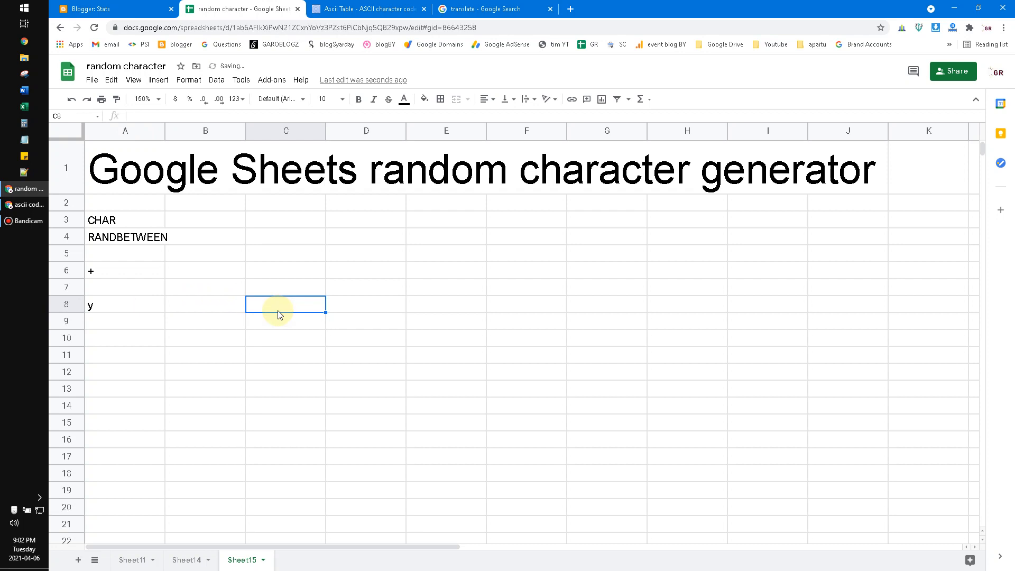
{"action": "key", "text": "Delete"}
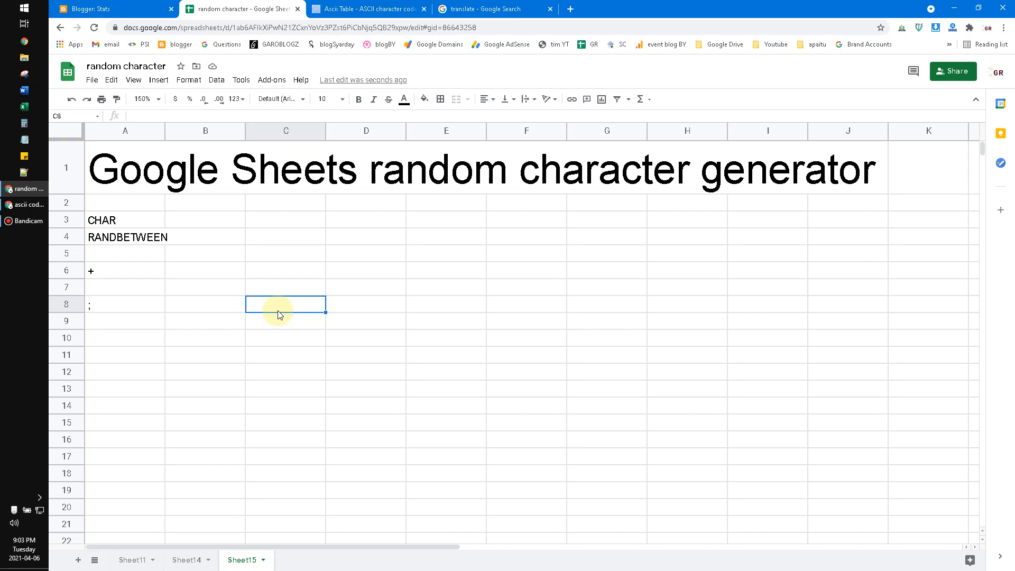
{"action": "left_click", "coordinate": [125, 355]}
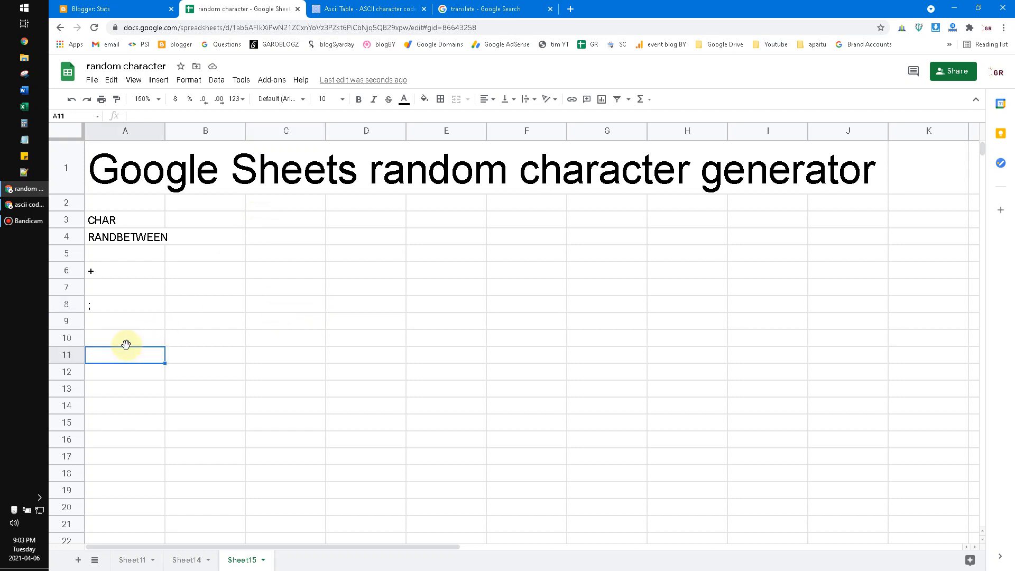
{"action": "left_click", "coordinate": [124, 338]}
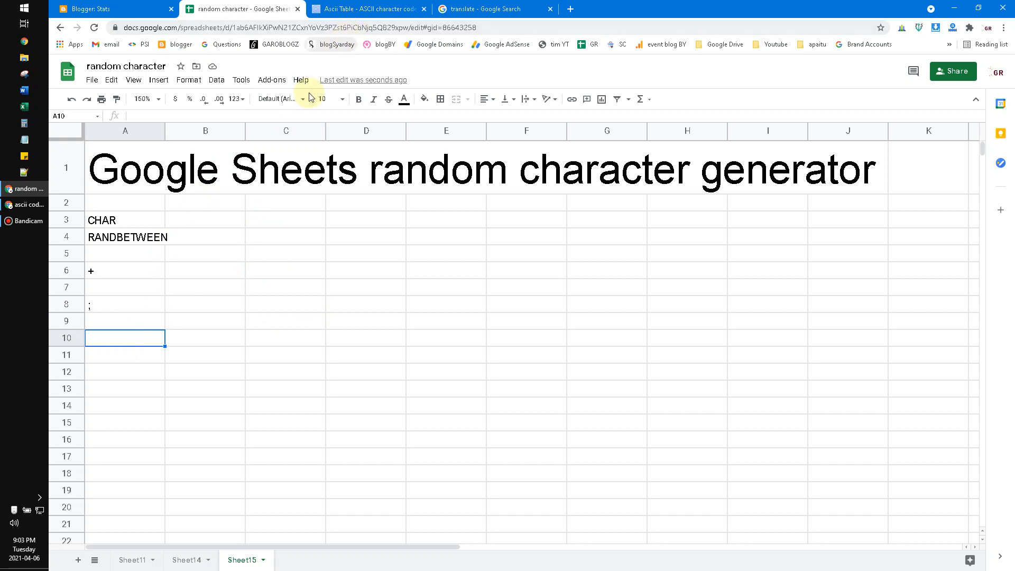
- Switch to the asciitable.com tab to view the standard 0–127 ASCII chart
{"action": "left_click", "coordinate": [367, 8]}
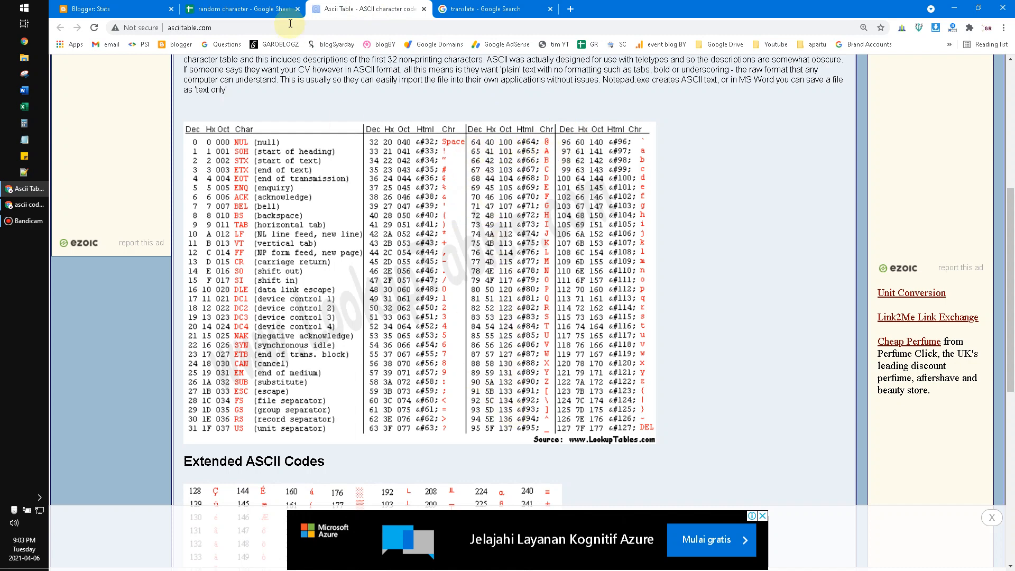
- Enter =CHAR(RANDBETWEEN(65,90)) in A10, then recheck the ASCII table and return
{"action": "left_click", "coordinate": [239, 8]}
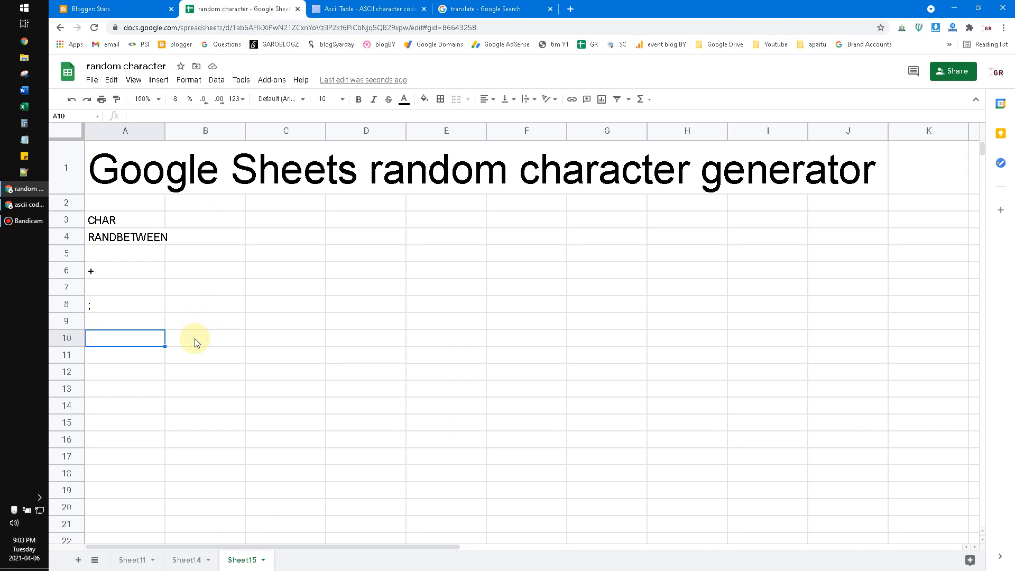
{"action": "type", "text": "=CHAR(r"}
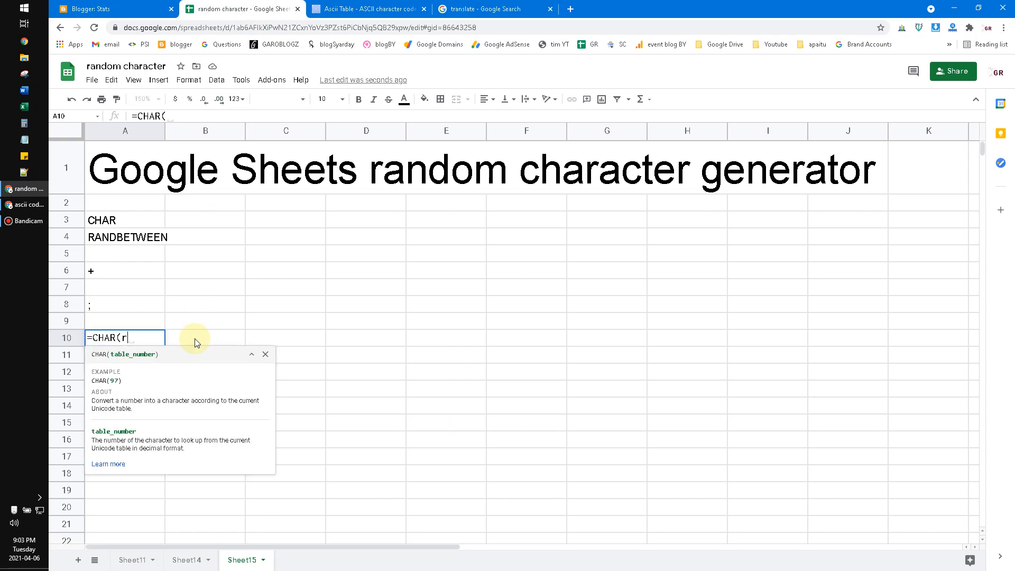
{"action": "type", "text": "RAND("}
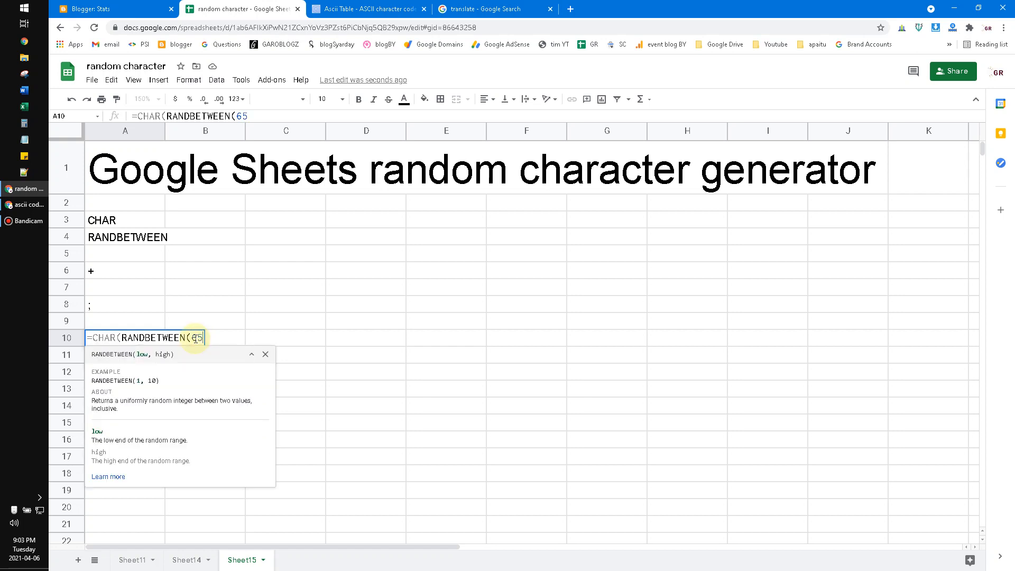
{"action": "type", "text": ",90)"}
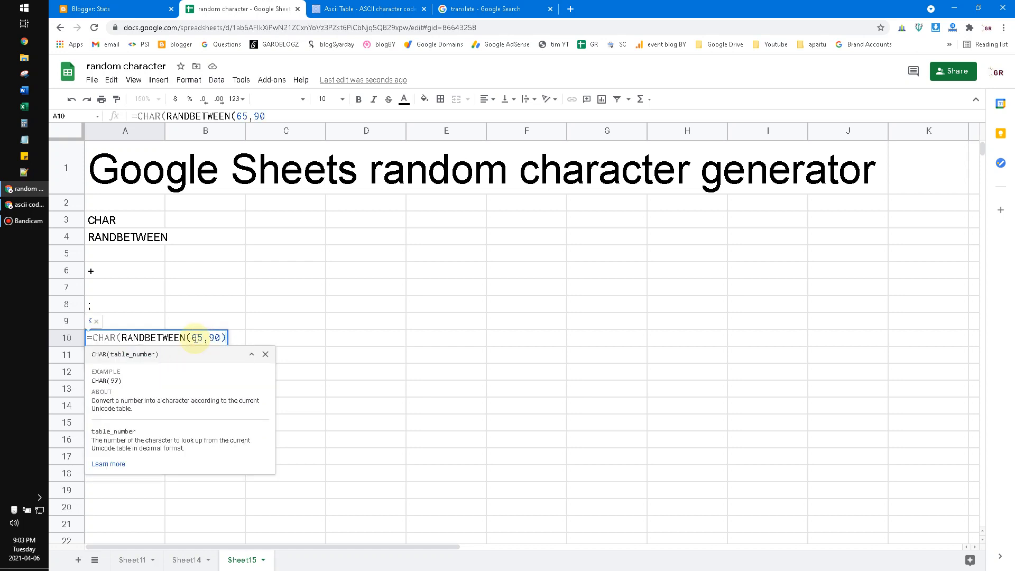
{"action": "key", "text": "Return"}
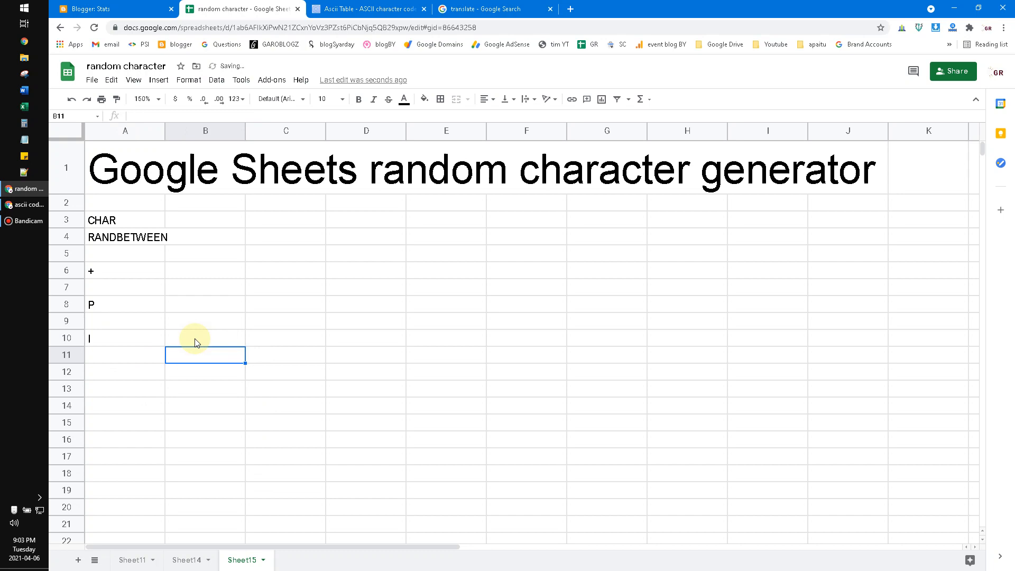
{"action": "left_click", "coordinate": [285, 338]}
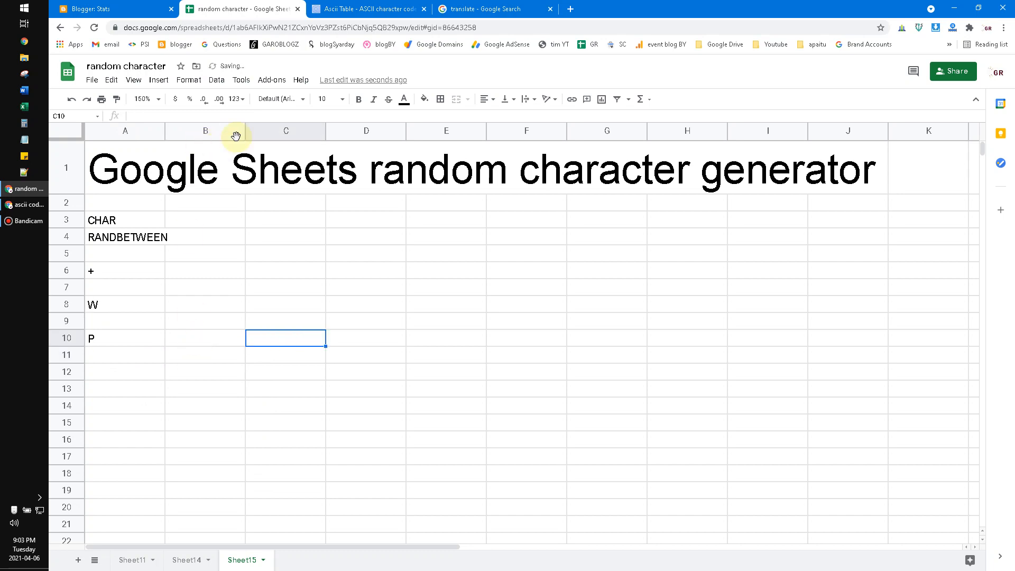
{"action": "left_click", "coordinate": [366, 8]}
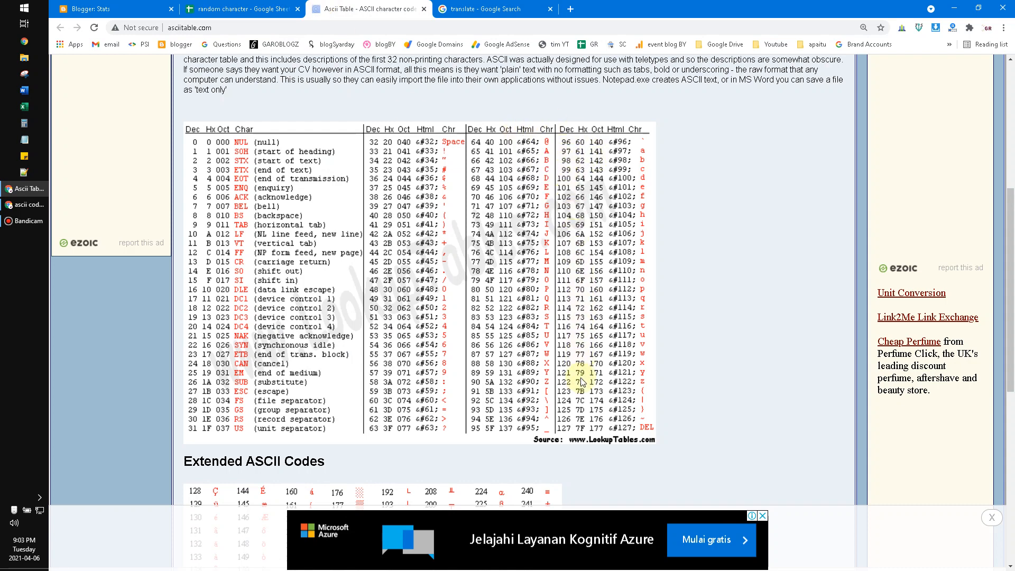
{"action": "left_click", "coordinate": [113, 8]}
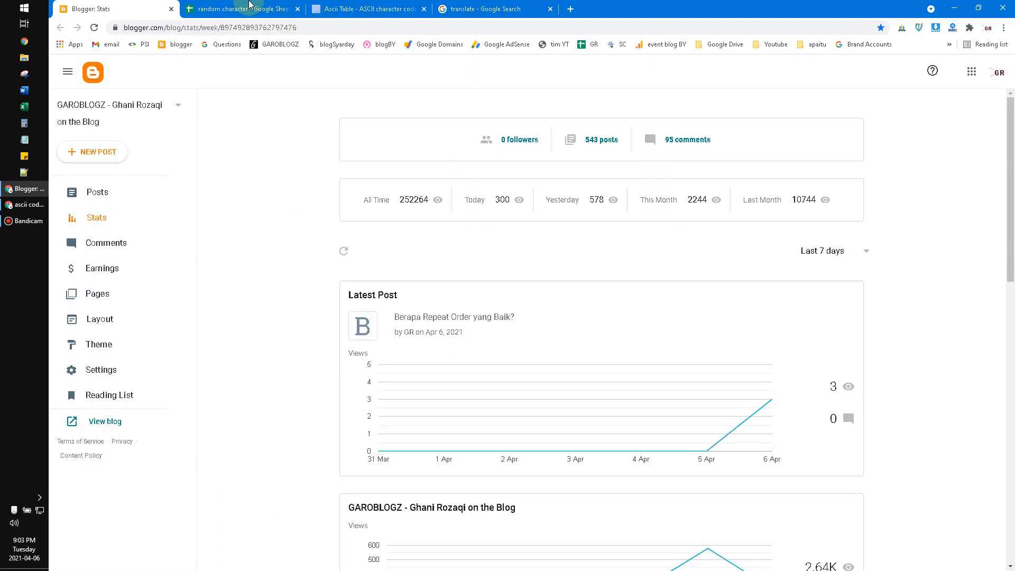
{"action": "left_click", "coordinate": [240, 8]}
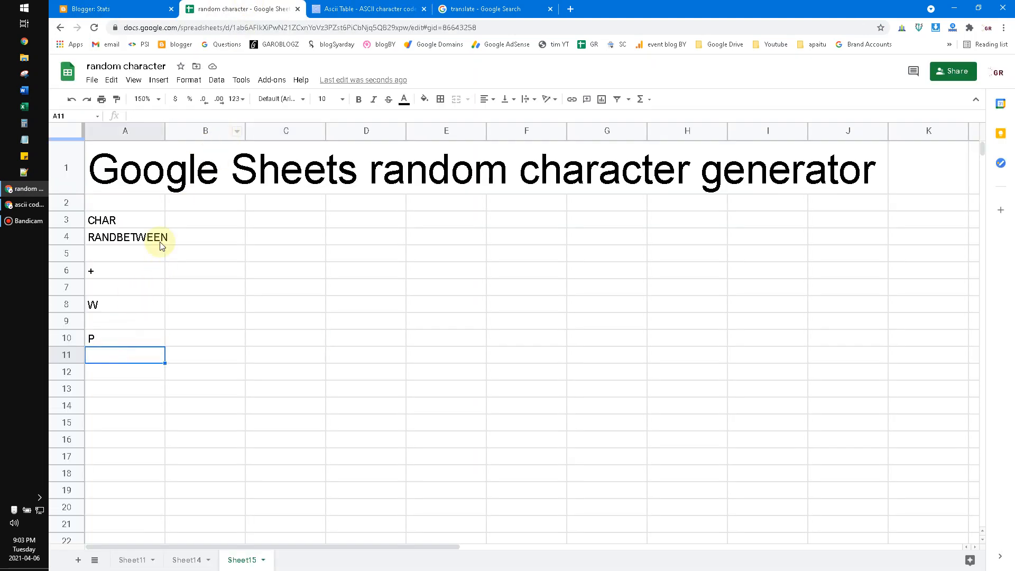
- Start =CHAR(RANDBETWEEN( in A11, looking up lowercase codes in the ASCII table
{"action": "type", "text": "=c"}
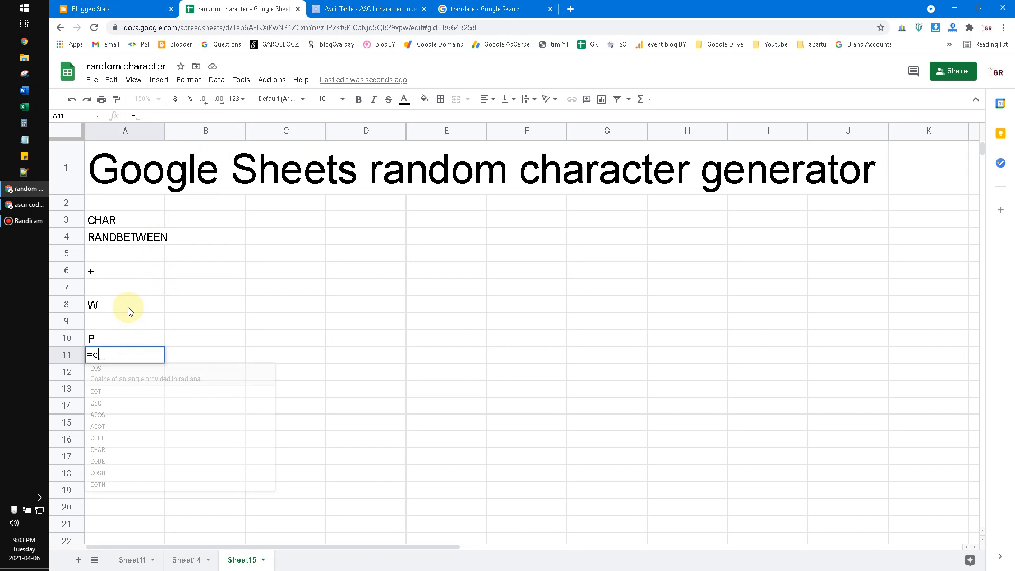
{"action": "type", "text": "HAR(rand"}
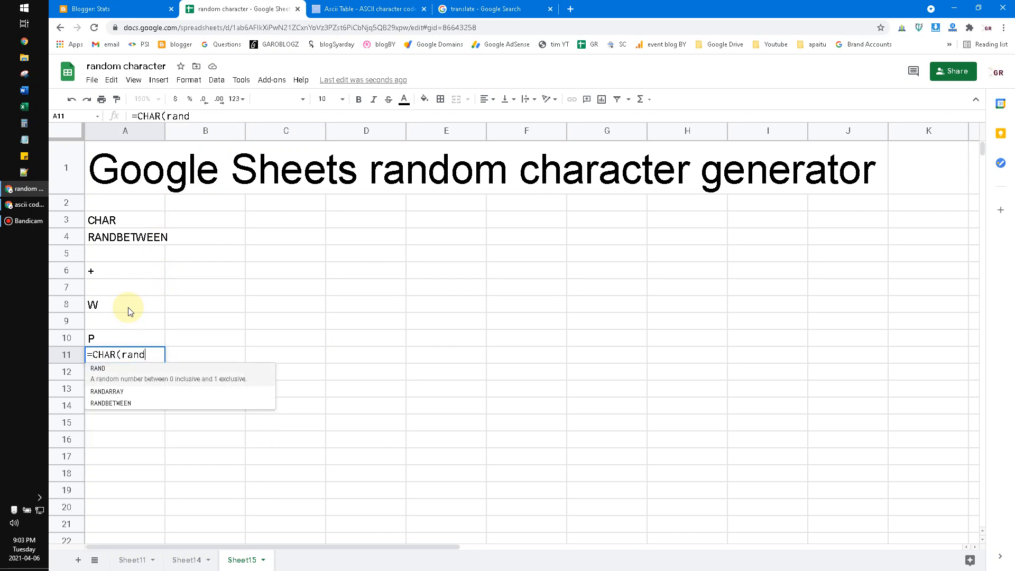
{"action": "left_click", "coordinate": [107, 392]}
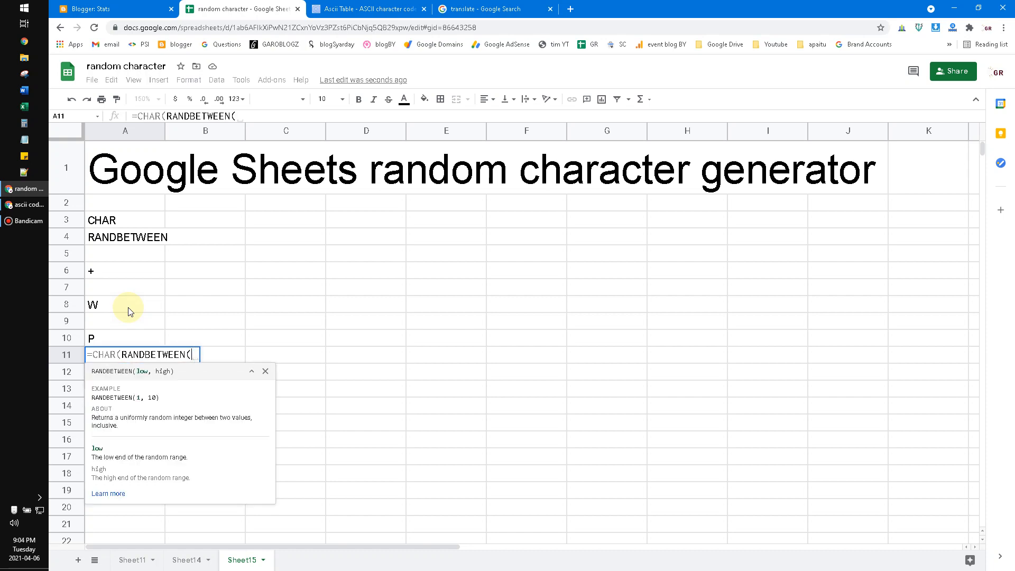
{"action": "left_click", "coordinate": [367, 8]}
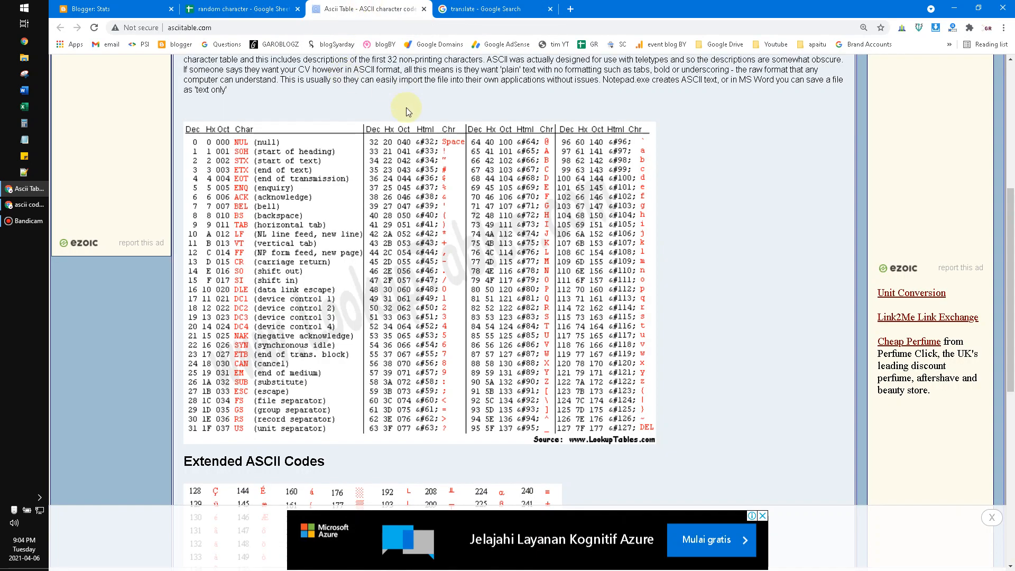
{"action": "left_click", "coordinate": [242, 8]}
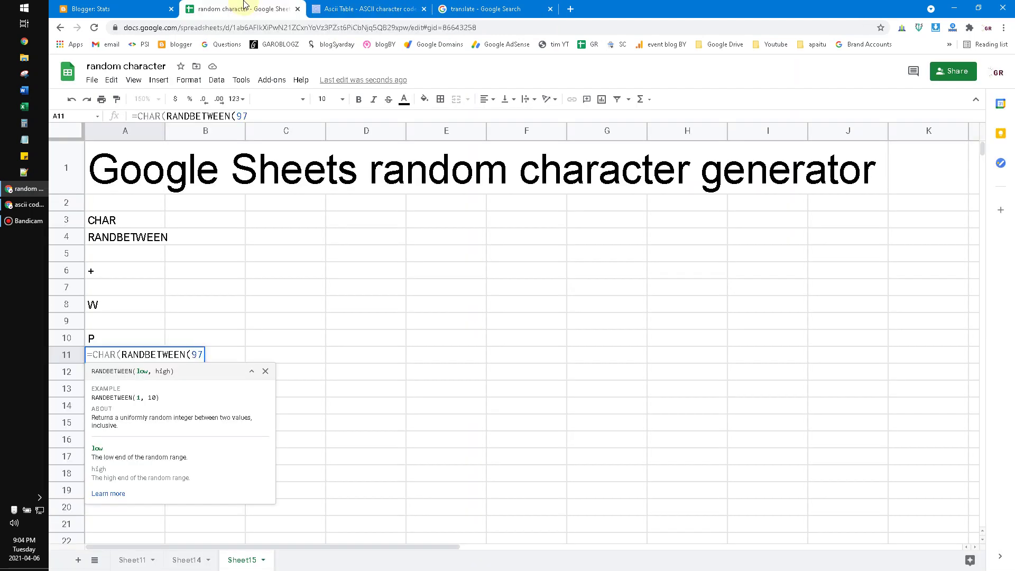
- Complete A11 as =CHAR(RANDBETWEEN(97,122)) and select neighbouring cells
{"action": "type", "text": ",122))"}
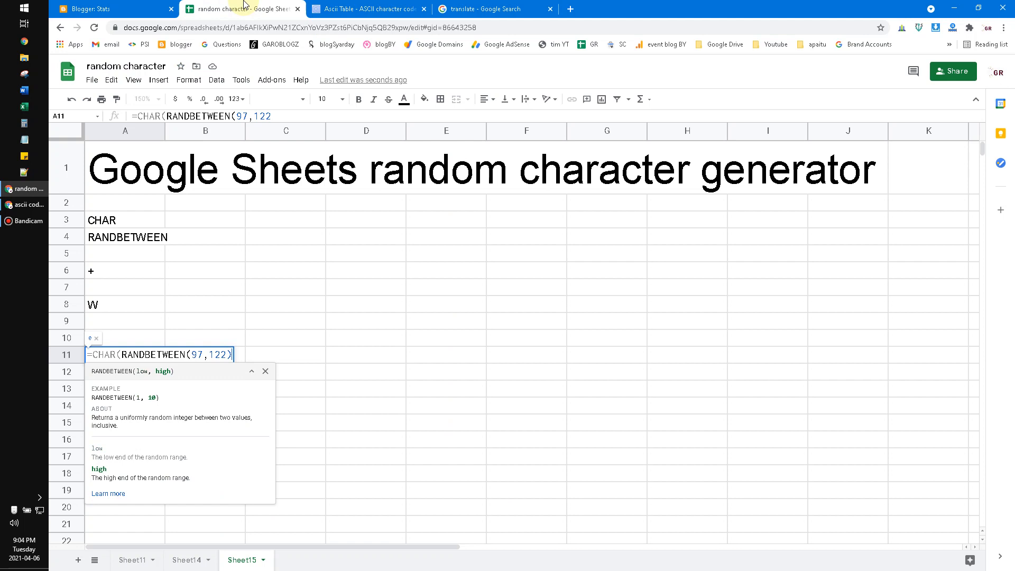
{"action": "key", "text": "enter"}
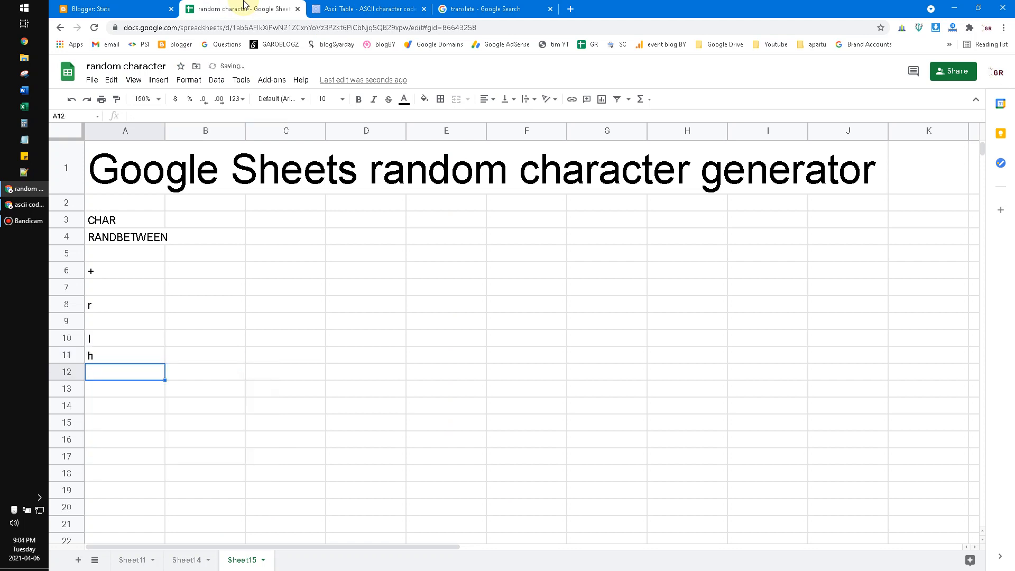
{"action": "left_click", "coordinate": [366, 355]}
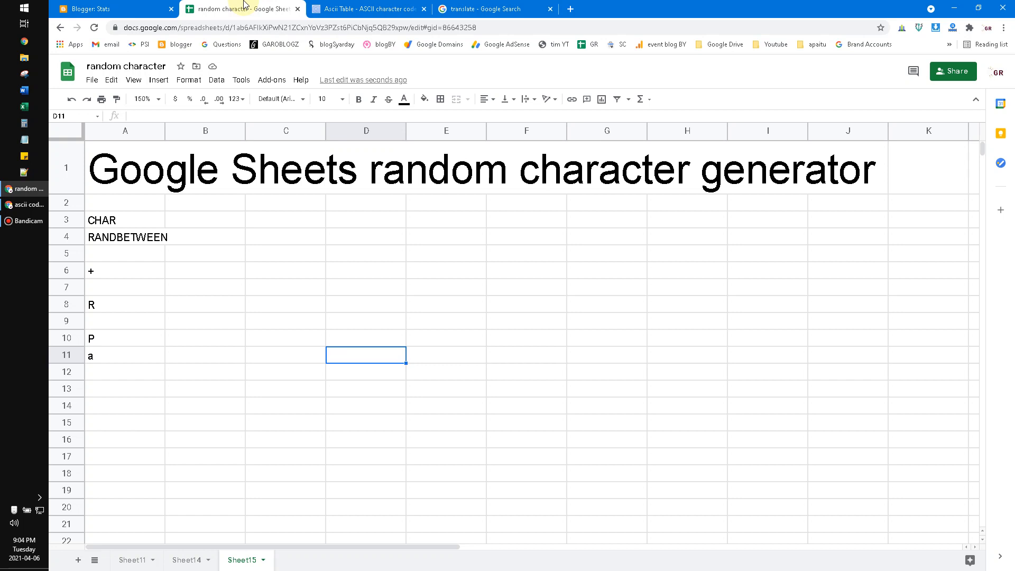
{"action": "left_click", "coordinate": [206, 355]}
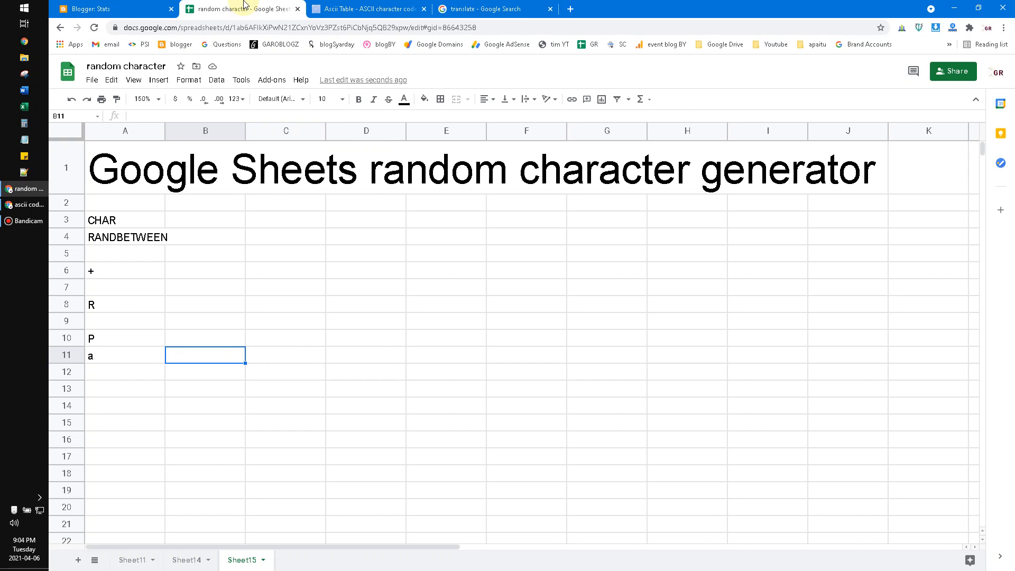
{"action": "left_click", "coordinate": [125, 355]}
{"action": "type", "text": "2"}
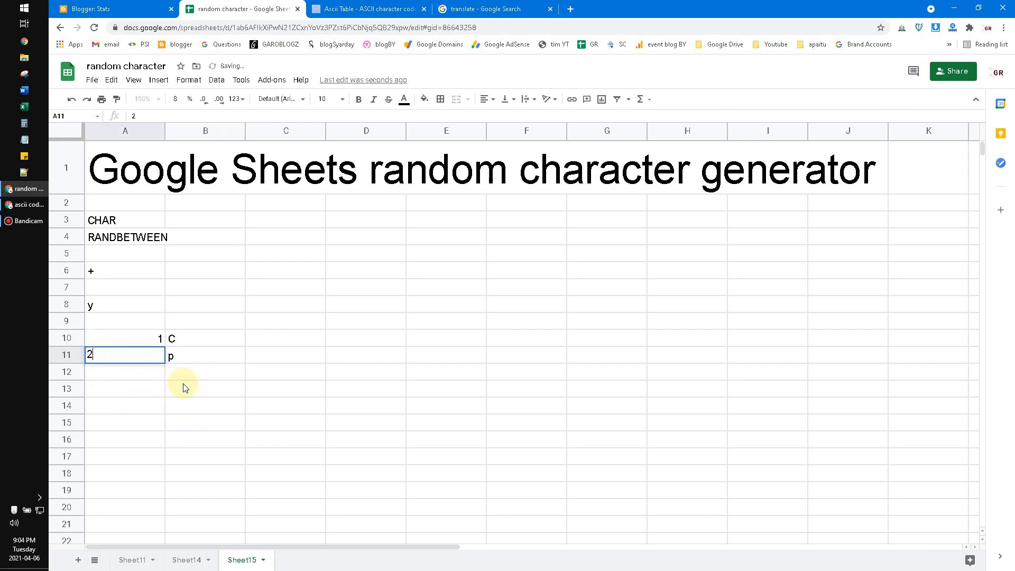
- Confirm numbers 1 and 2 beside the B10:B11 letter formulas and begin =v in A13
{"action": "left_click", "coordinate": [366, 321]}
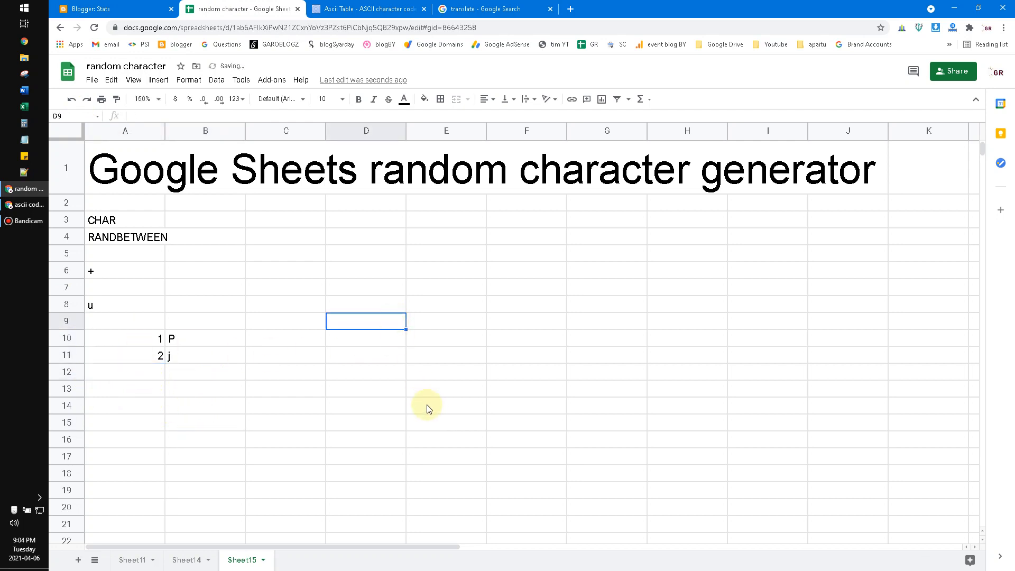
{"action": "mouse_move", "coordinate": [138, 393]}
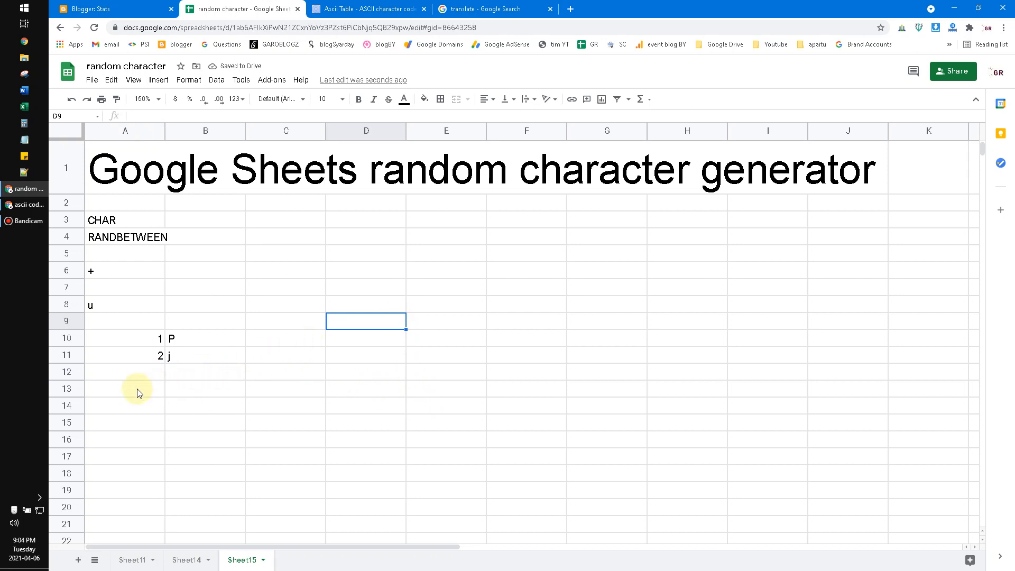
{"action": "left_click", "coordinate": [125, 389]}
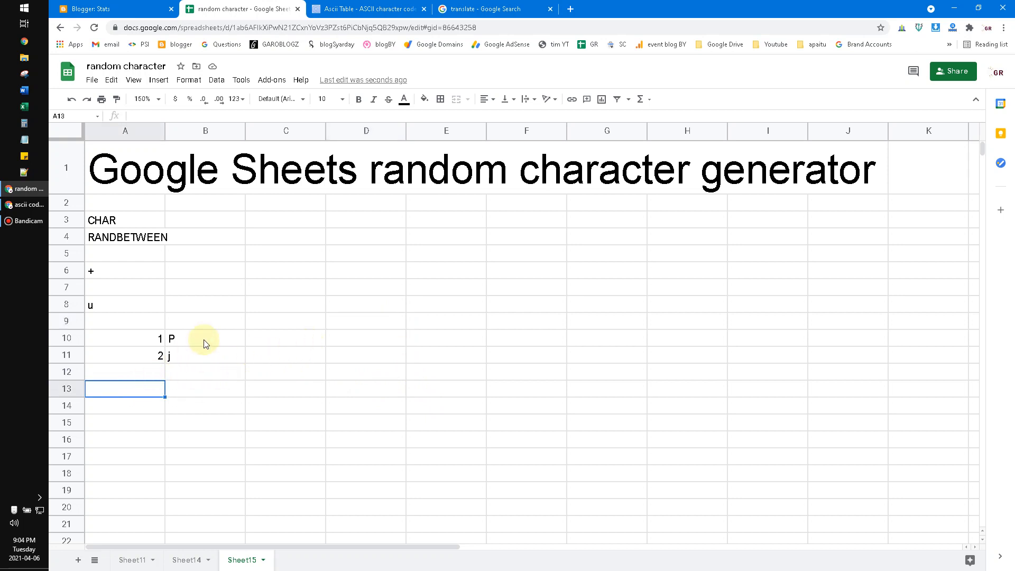
{"action": "left_click", "coordinate": [206, 338]}
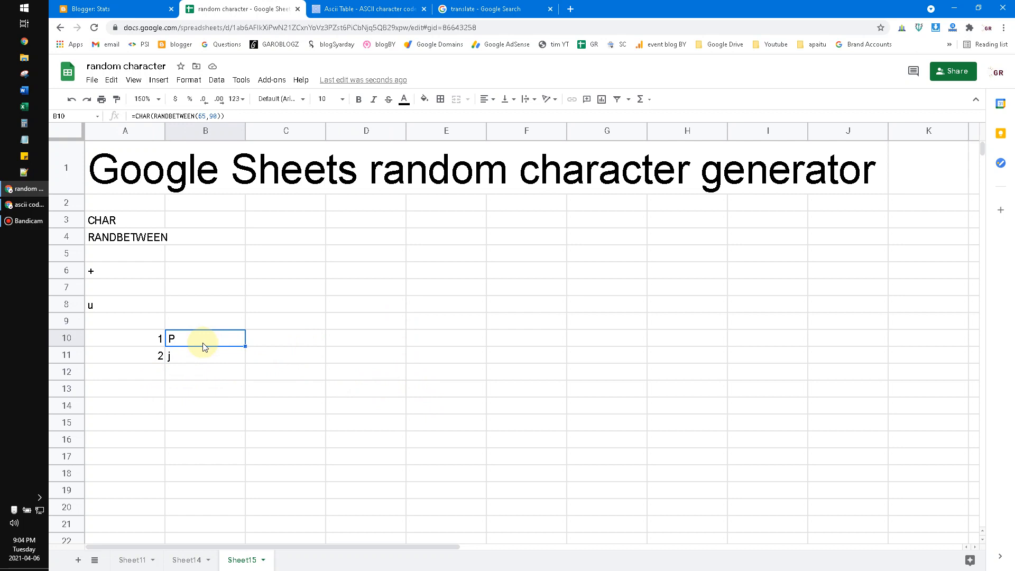
{"action": "mouse_move", "coordinate": [195, 395]}
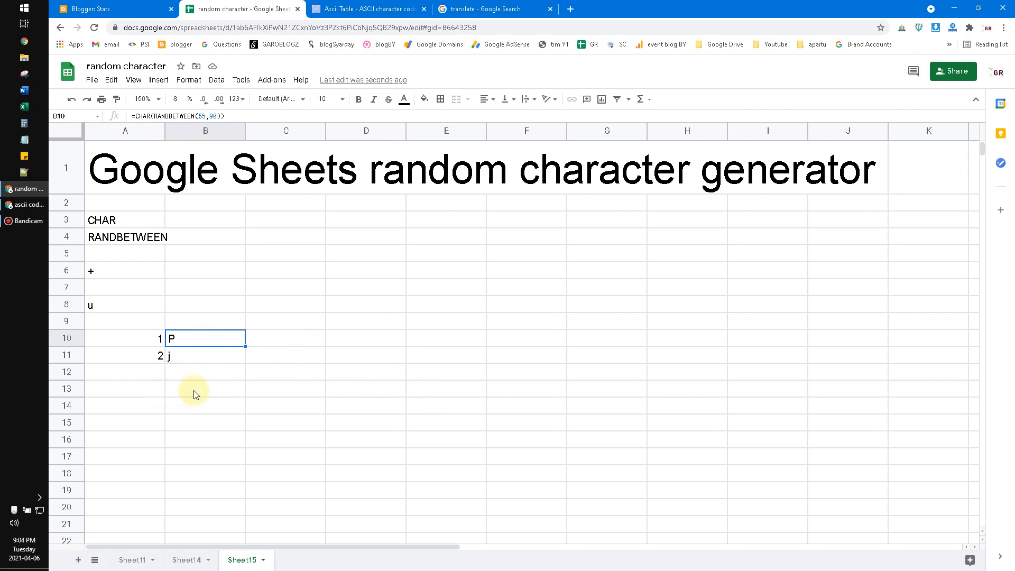
{"action": "left_click", "coordinate": [125, 389]}
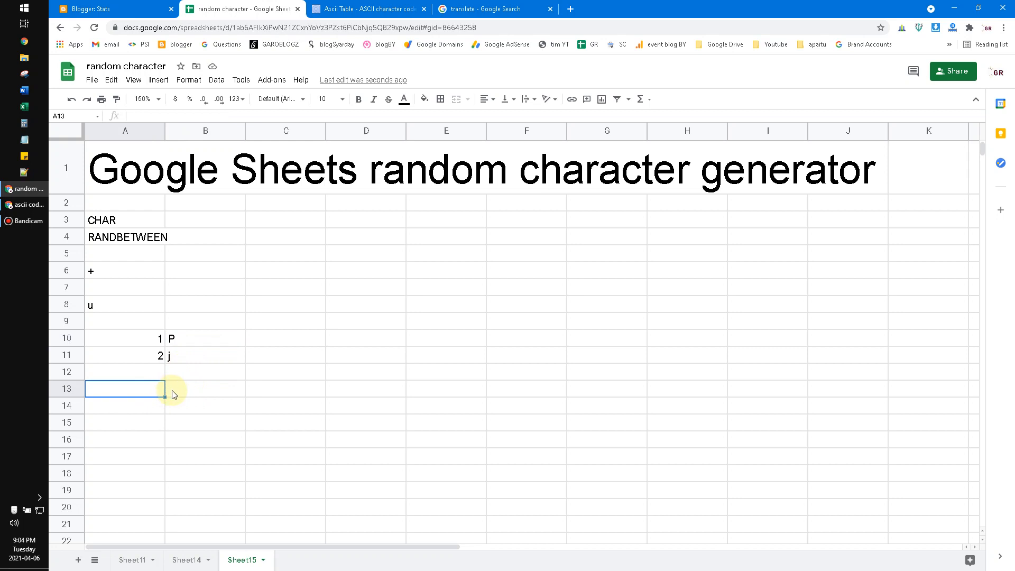
{"action": "type", "text": "=vlok"}
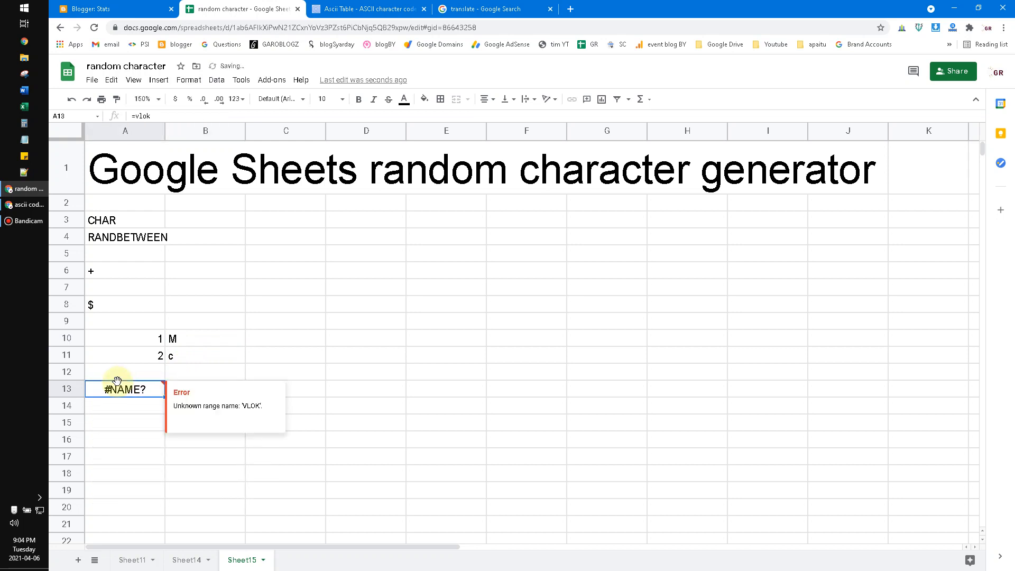
- Enter a VLOOKUP in A13 using RANDBETWEEN(1,2) over A10:B11, column 2, exact match
{"action": "double_click", "coordinate": [125, 388]}
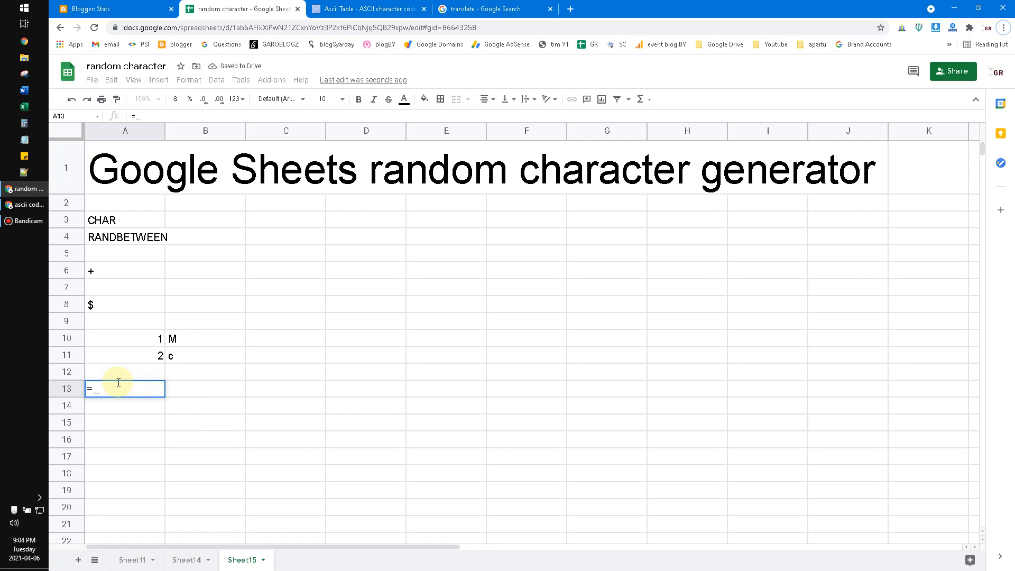
{"action": "type", "text": "vlo"}
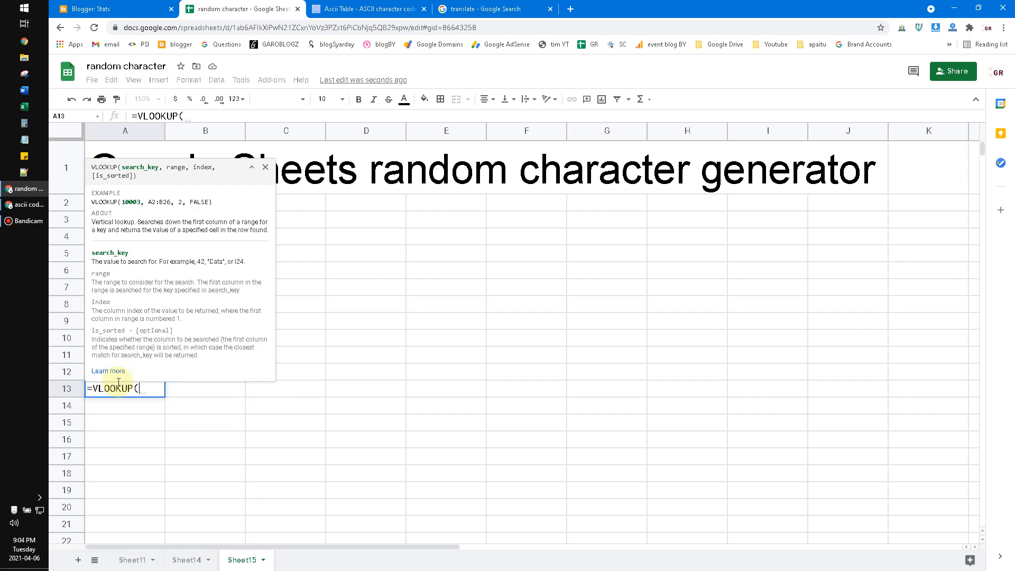
{"action": "type", "text": "(ra"}
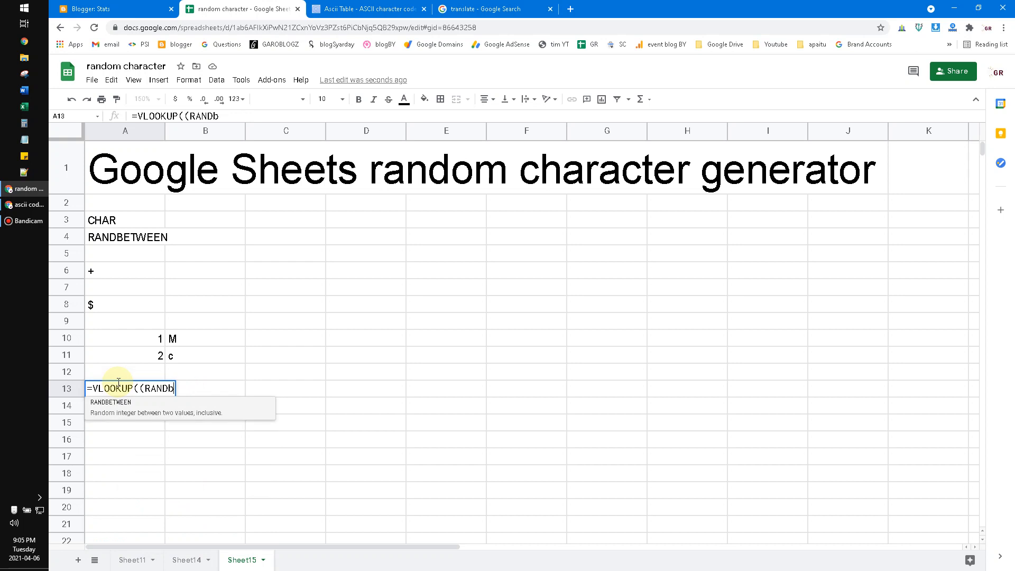
{"action": "type", "text": "ETWEEN(1"}
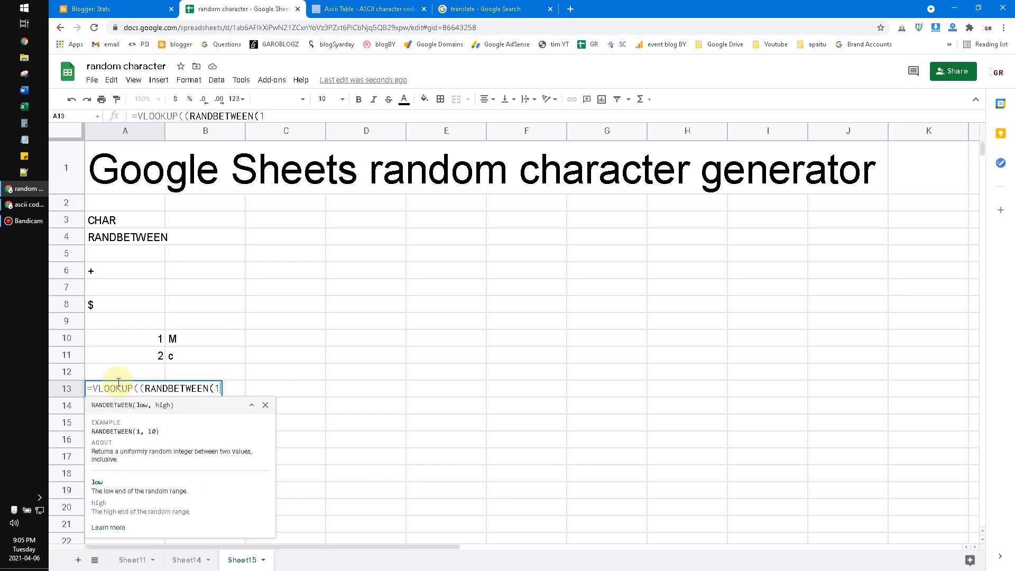
{"action": "type", "text": ",2"}
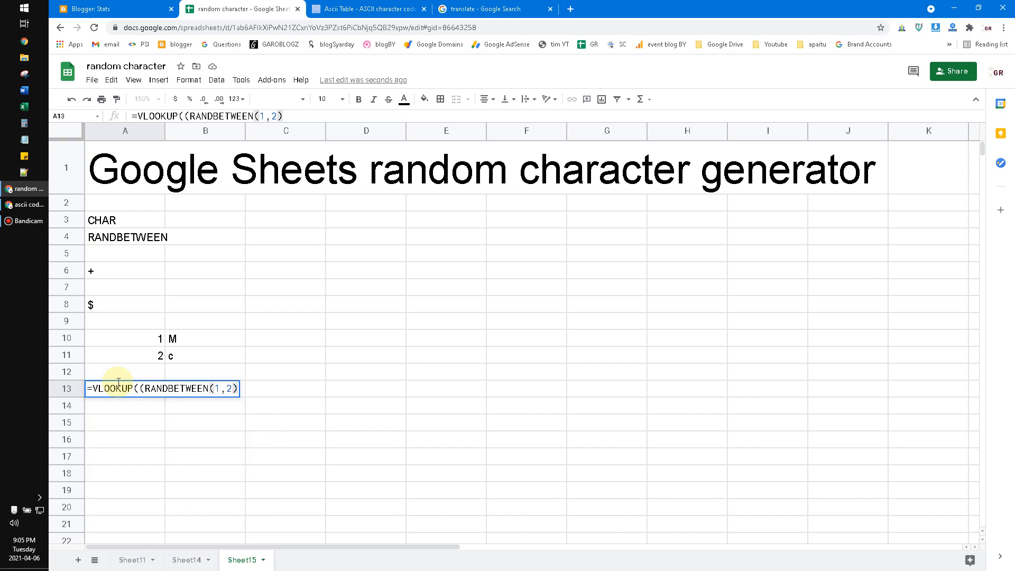
{"action": "mouse_move", "coordinate": [259, 344]}
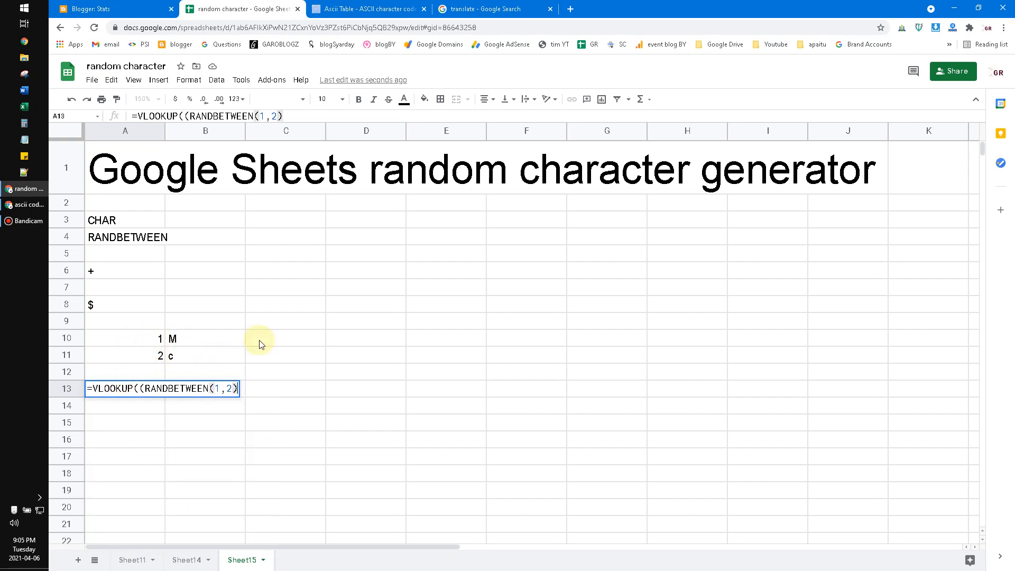
{"action": "type", "text": ",A10:B11"}
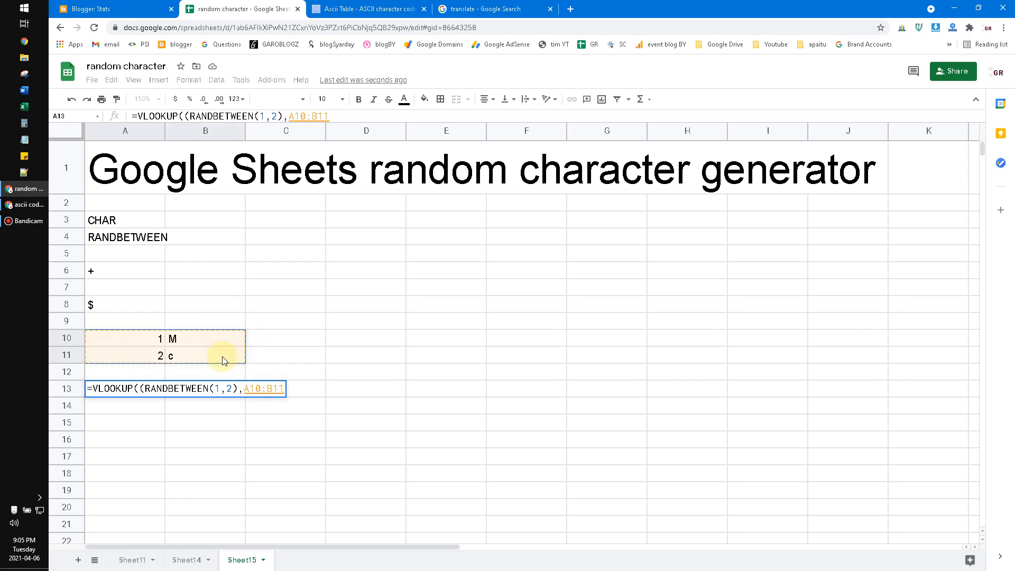
{"action": "type", "text": ",0"}
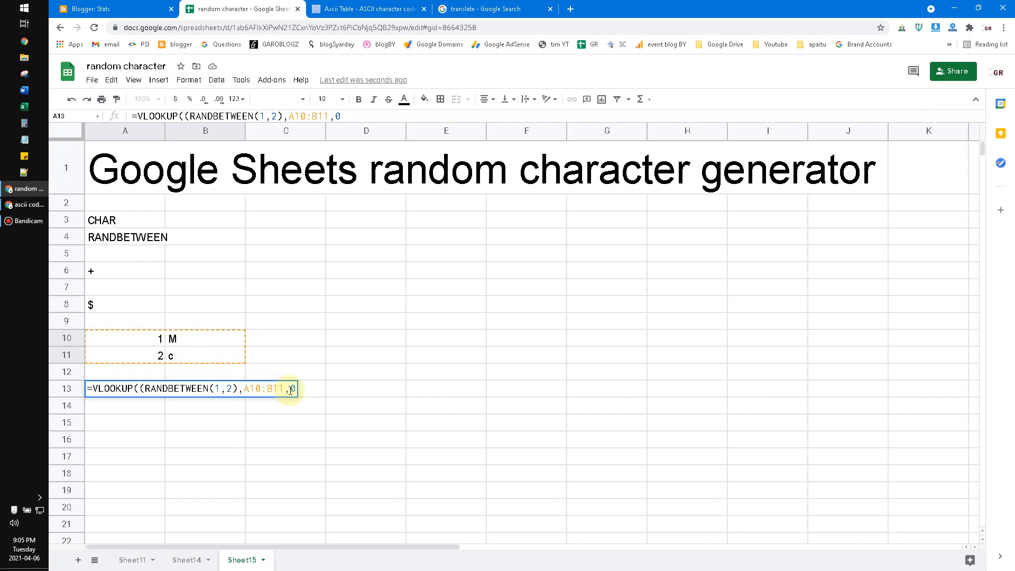
{"action": "type", "text": "2"}
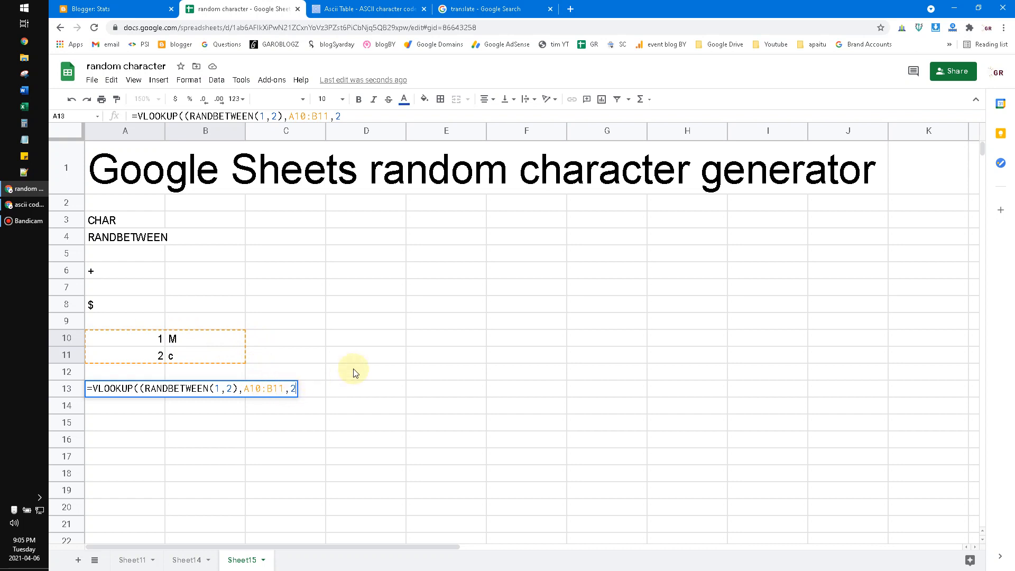
{"action": "type", "text": ","}
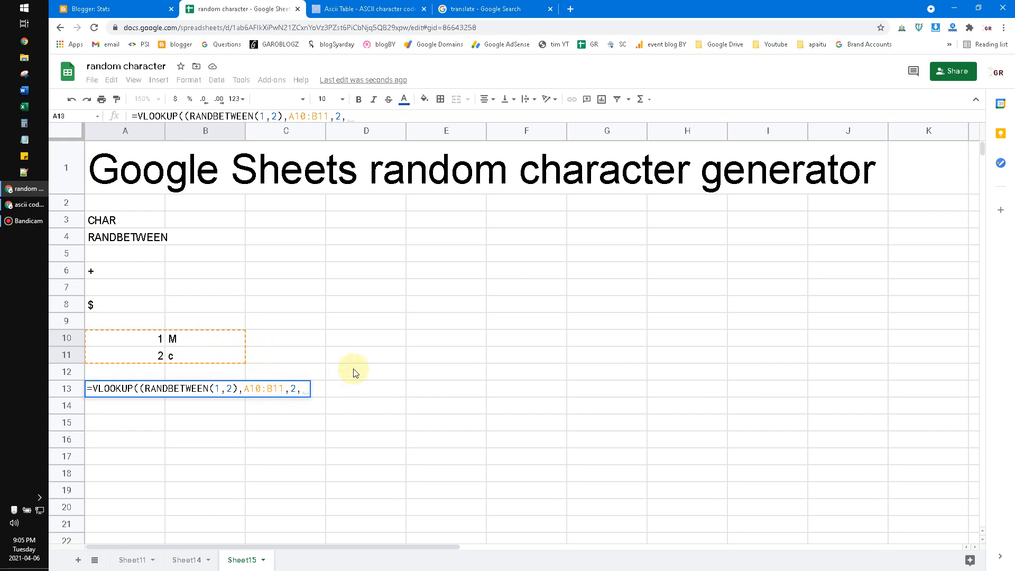
{"action": "type", "text": "0)"}
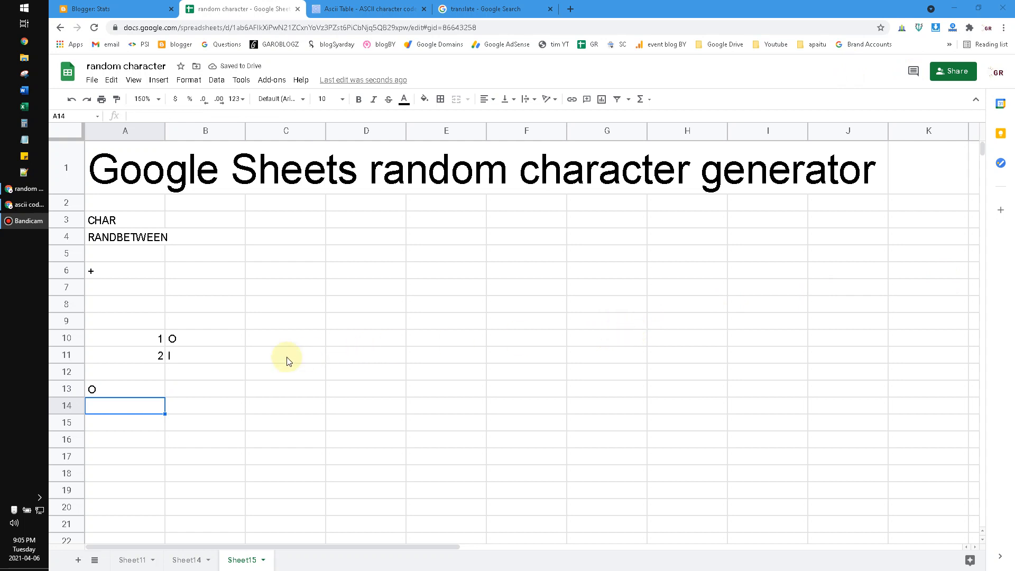
- Select A13 and increase its font size from the toolbar
{"action": "left_click", "coordinate": [125, 389]}
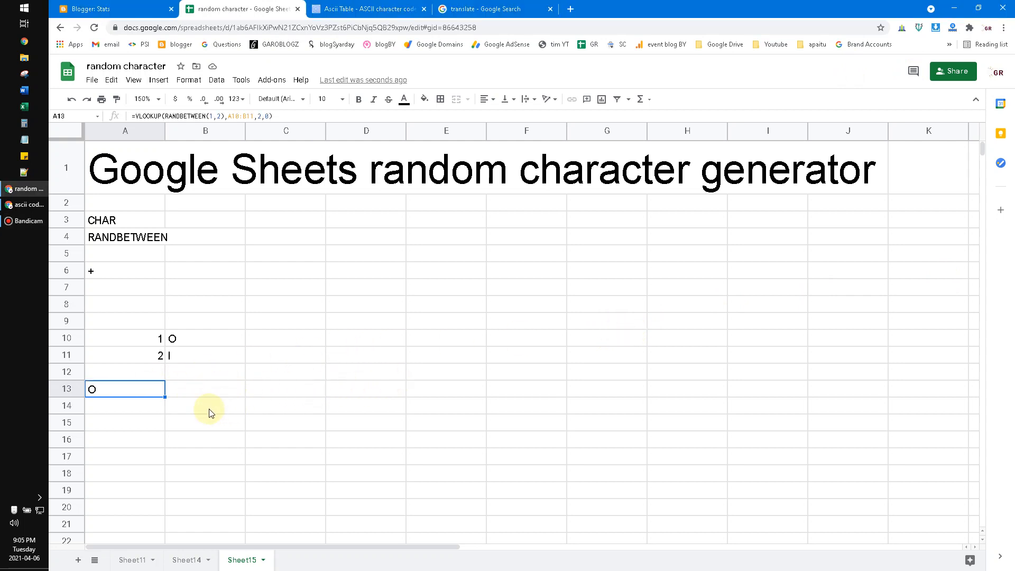
{"action": "left_click", "coordinate": [324, 99]}
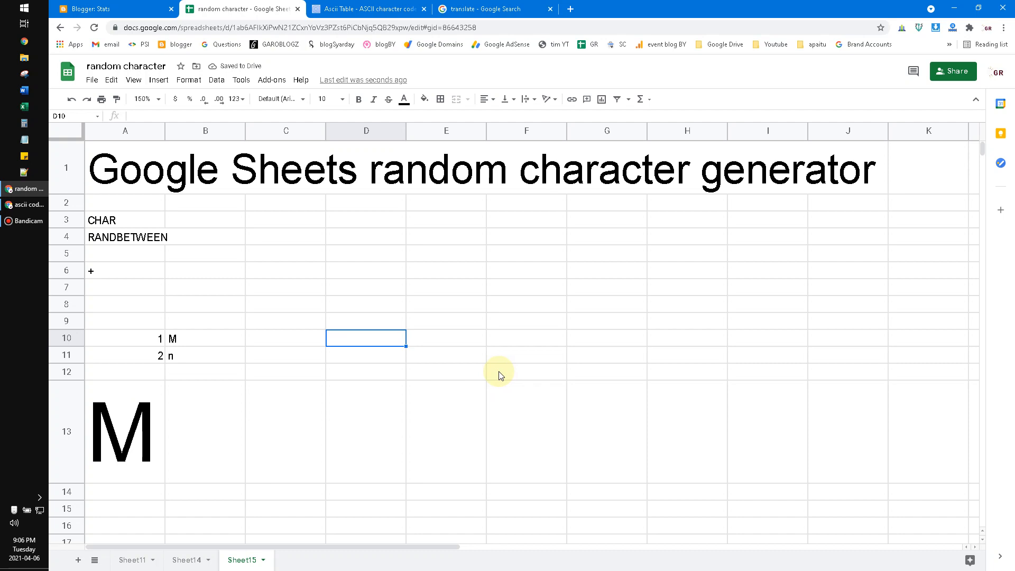
{"action": "mouse_move", "coordinate": [499, 372]}
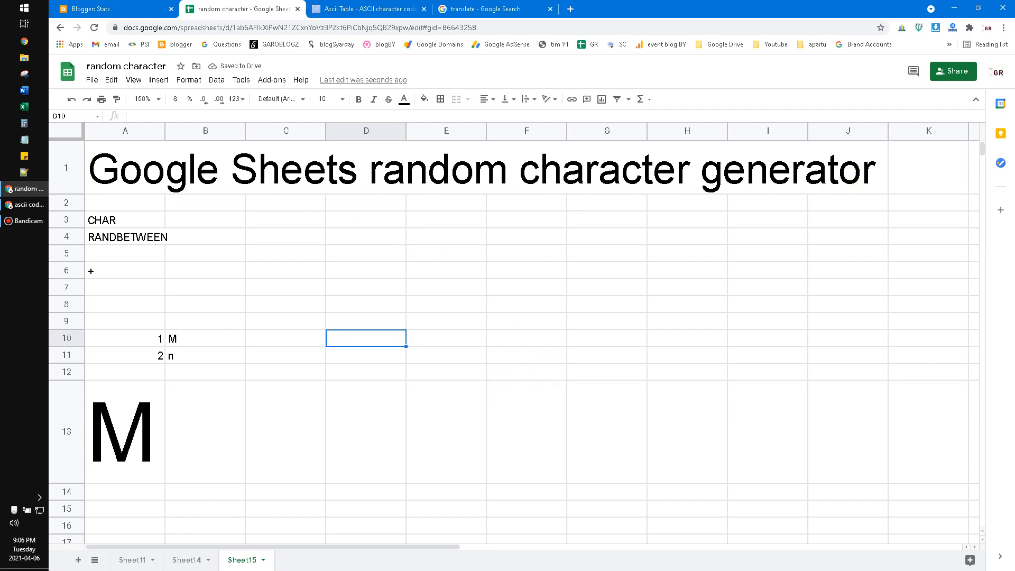